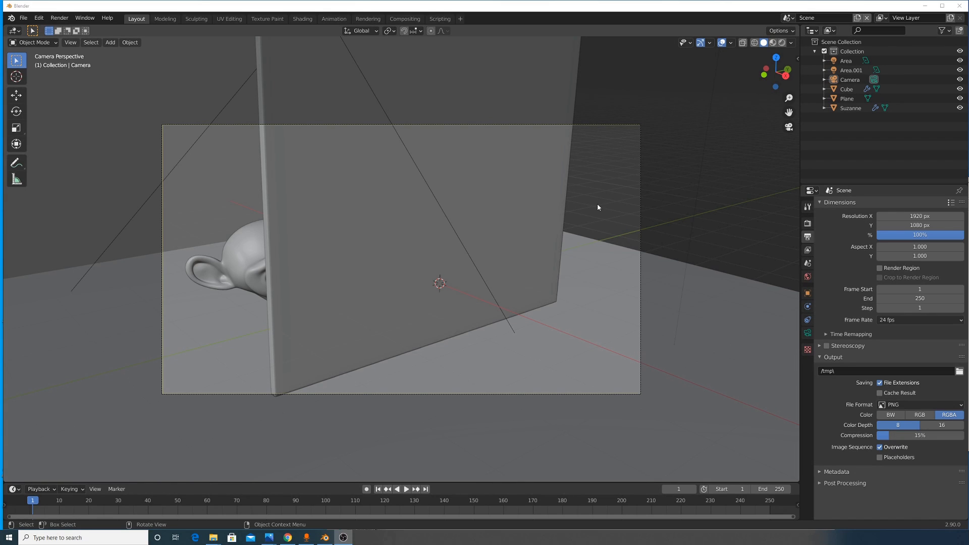
{"action": "mouse_move", "coordinate": [564, 215]}
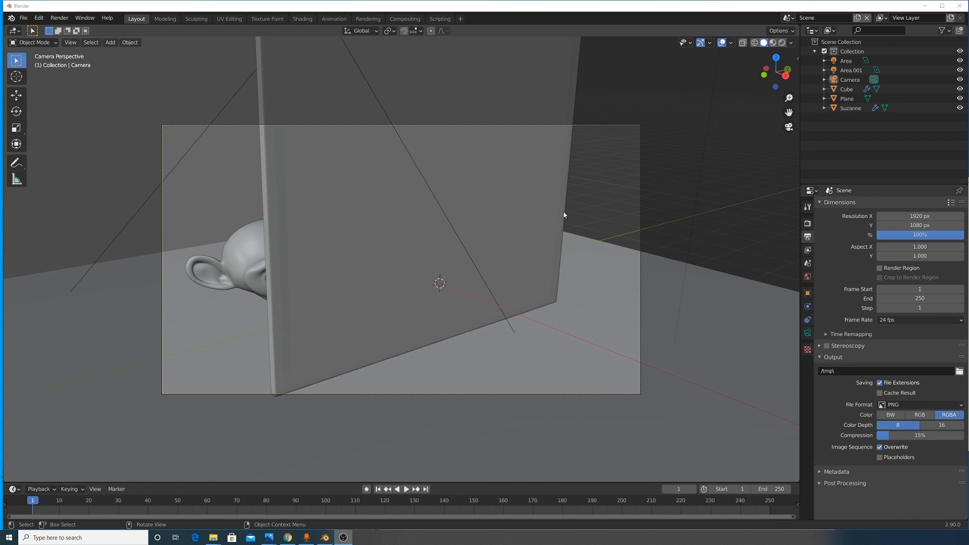
{"action": "mouse_move", "coordinate": [633, 199]}
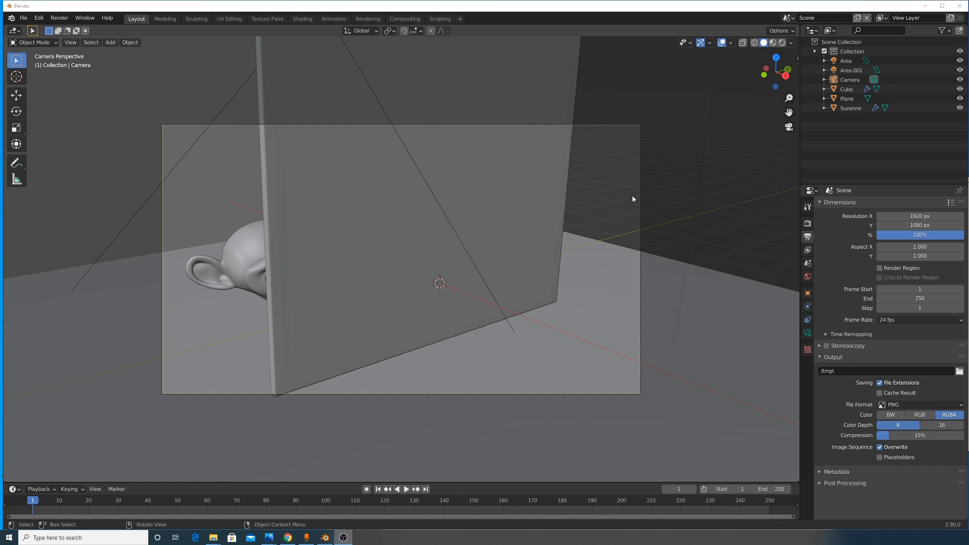
{"action": "mouse_move", "coordinate": [490, 191]}
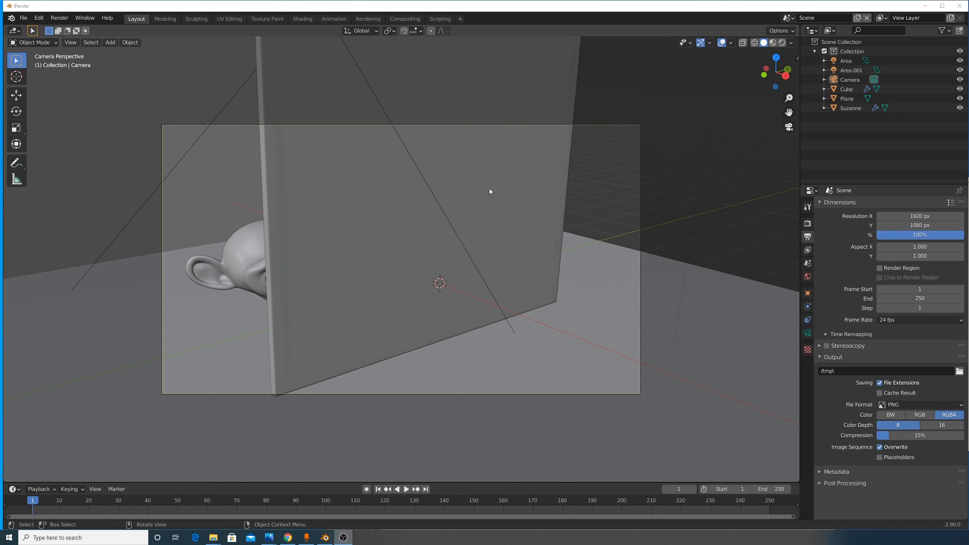
{"action": "mouse_move", "coordinate": [393, 225]}
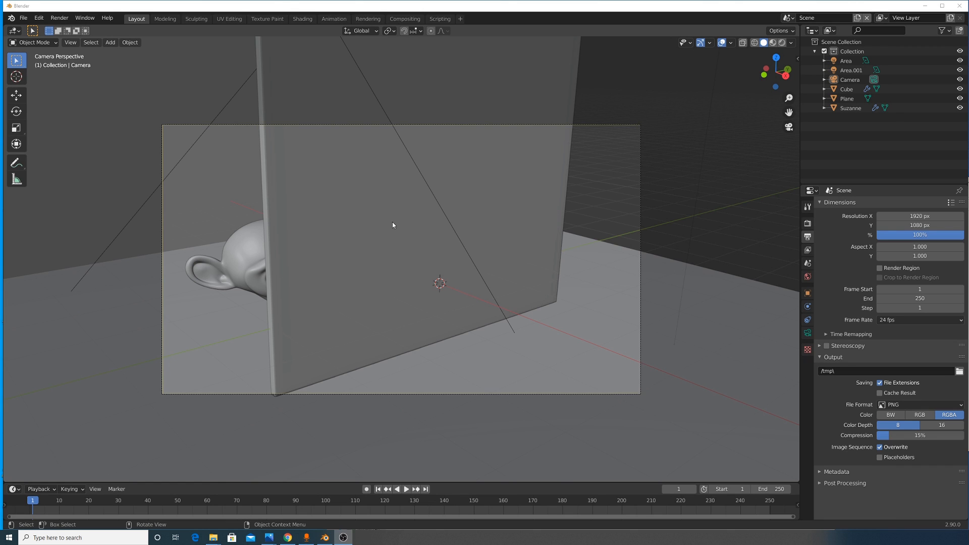
{"action": "mouse_move", "coordinate": [258, 254]}
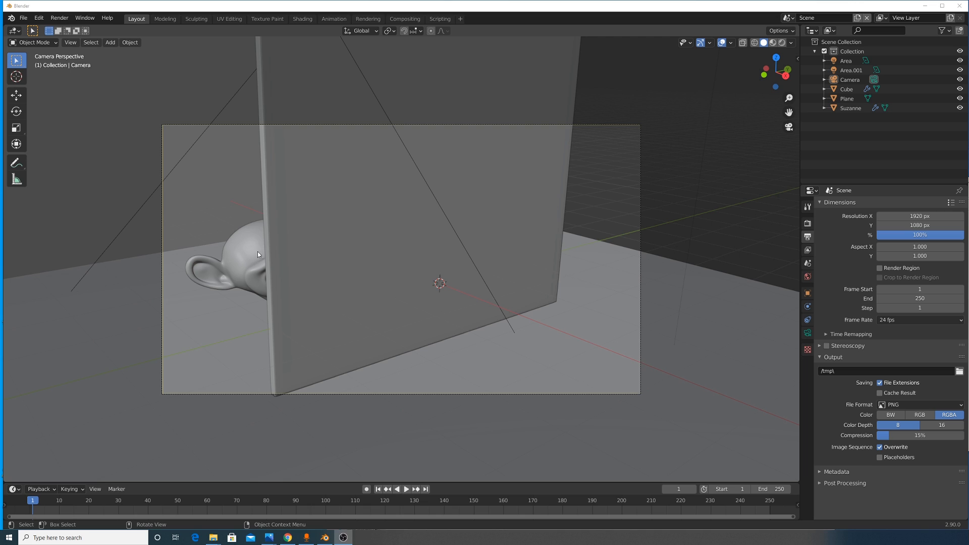
{"action": "mouse_move", "coordinate": [543, 192]}
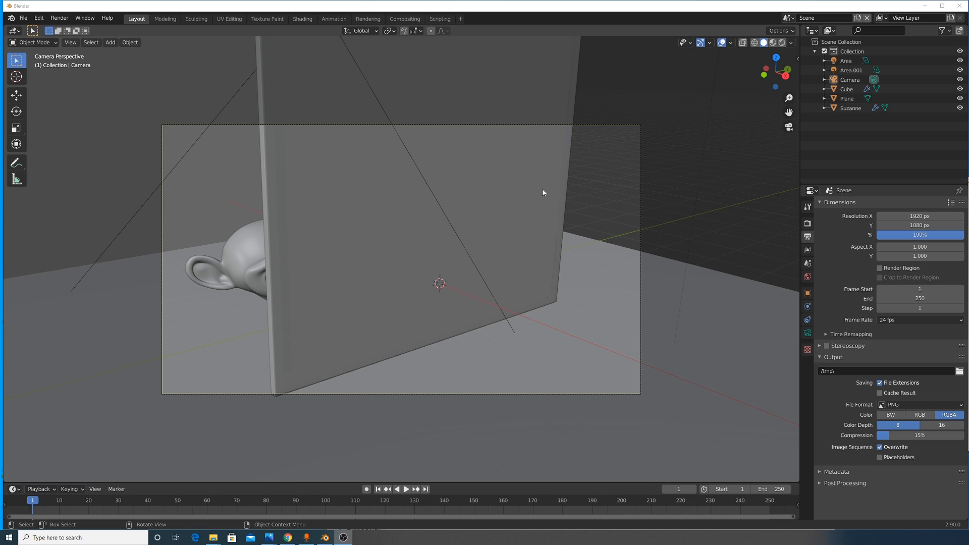
{"action": "mouse_move", "coordinate": [551, 208]}
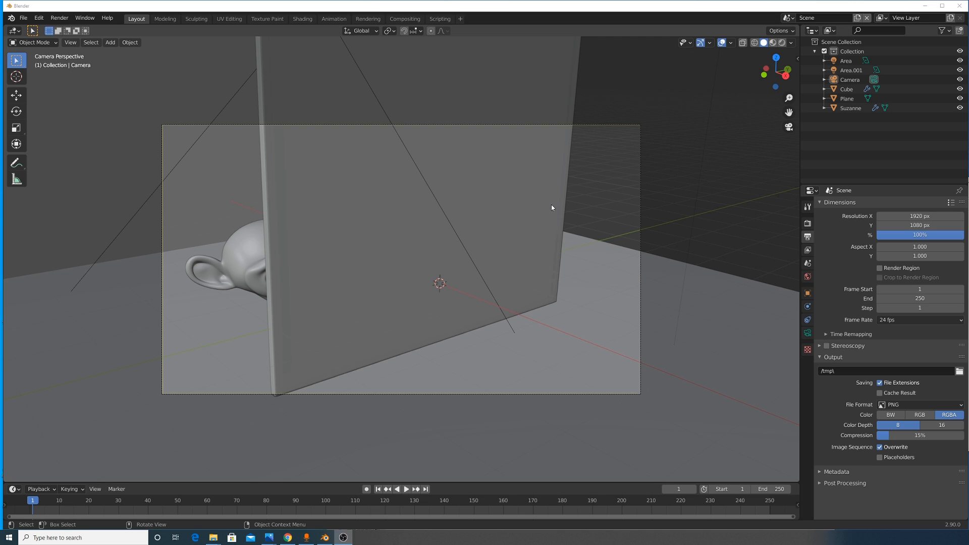
{"action": "mouse_move", "coordinate": [523, 235]}
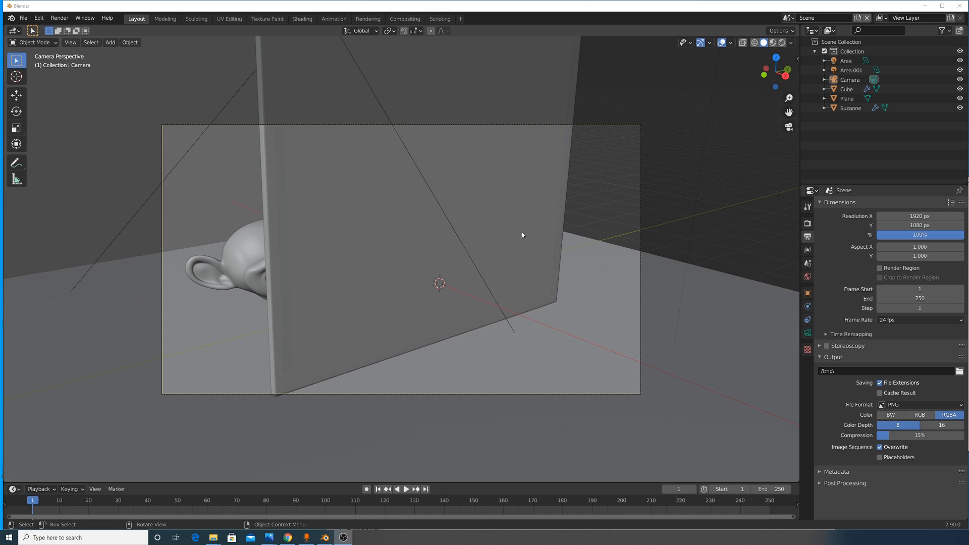
{"action": "mouse_move", "coordinate": [387, 252]}
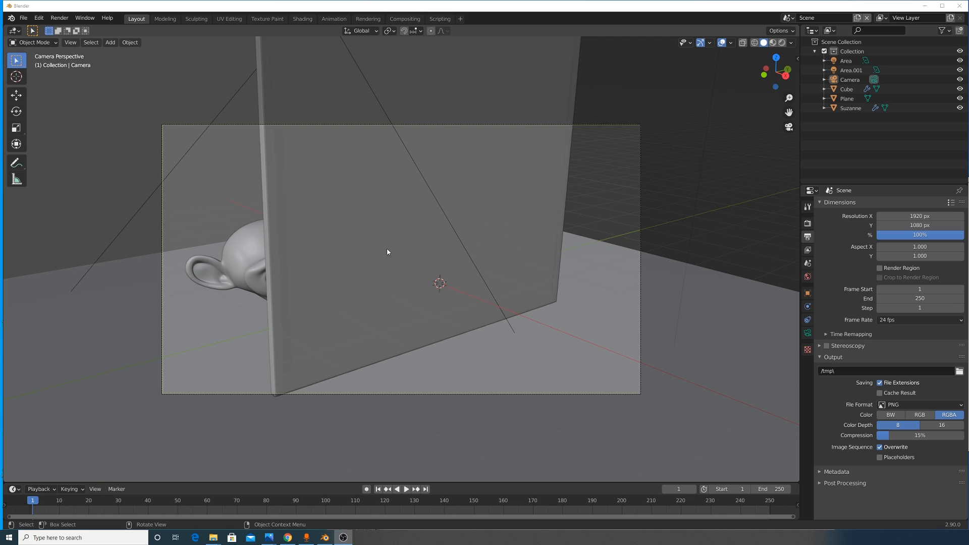
{"action": "mouse_move", "coordinate": [262, 252]}
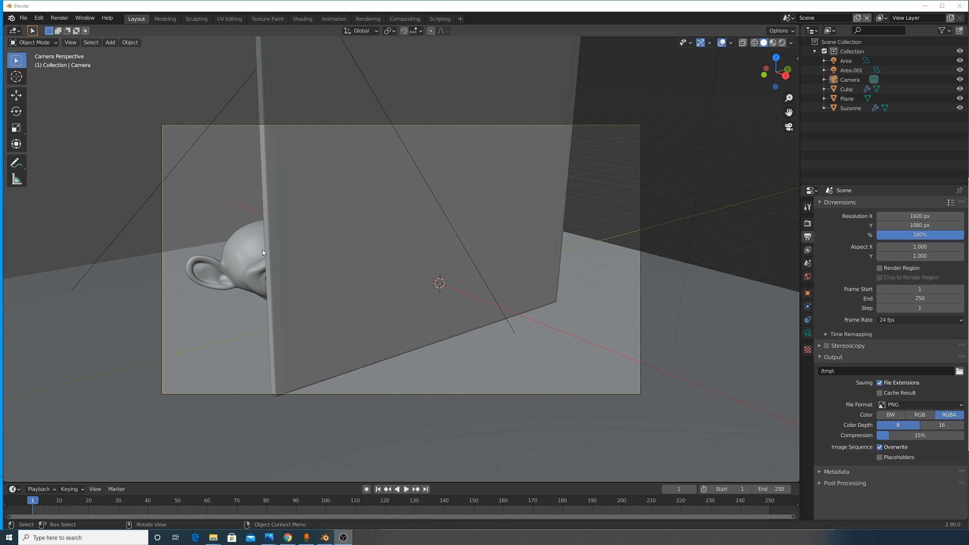
{"action": "mouse_move", "coordinate": [724, 77]}
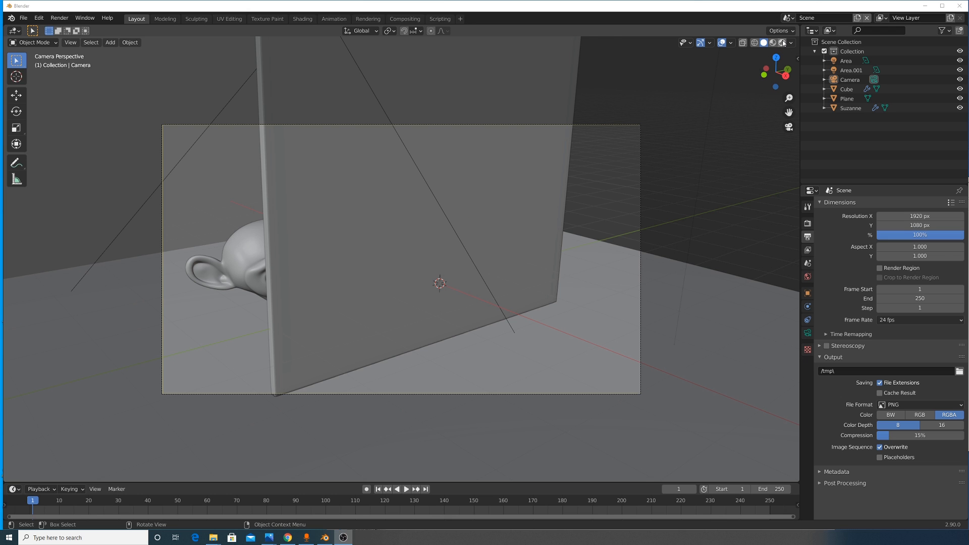
Switch the viewport to Rendered shading to preview Suzanne behind the glass pane
{"action": "left_click", "coordinate": [772, 42]}
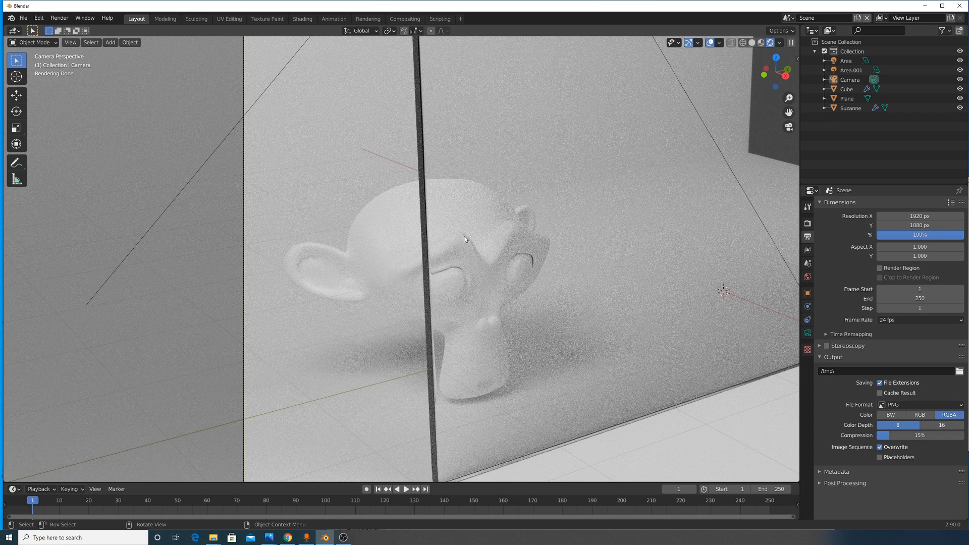
{"action": "mouse_move", "coordinate": [460, 265]}
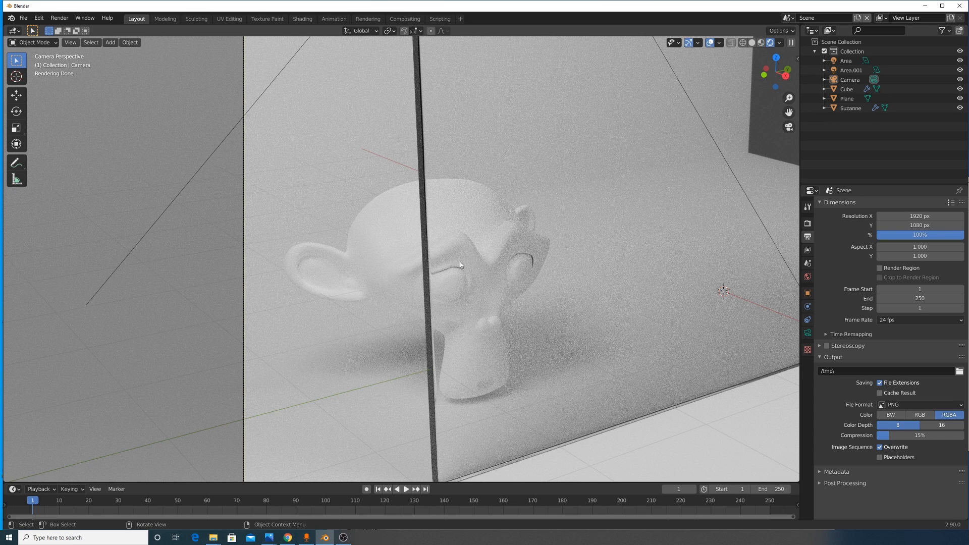
{"action": "mouse_move", "coordinate": [749, 380]}
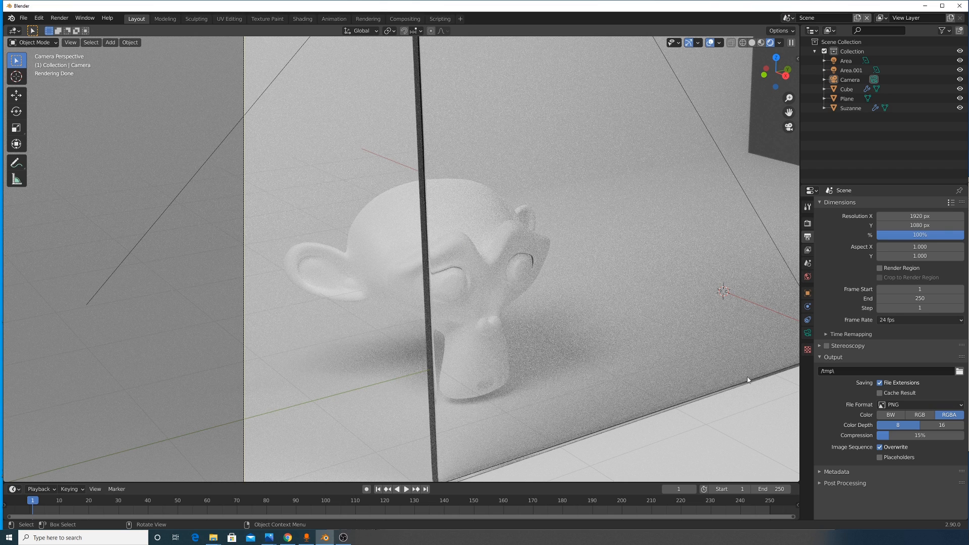
{"action": "mouse_move", "coordinate": [551, 284]}
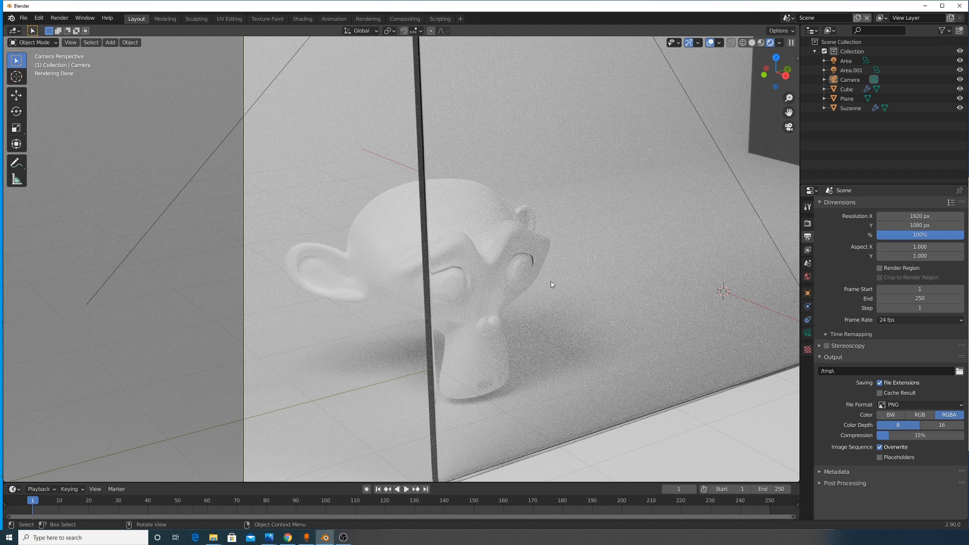
{"action": "mouse_move", "coordinate": [625, 289]}
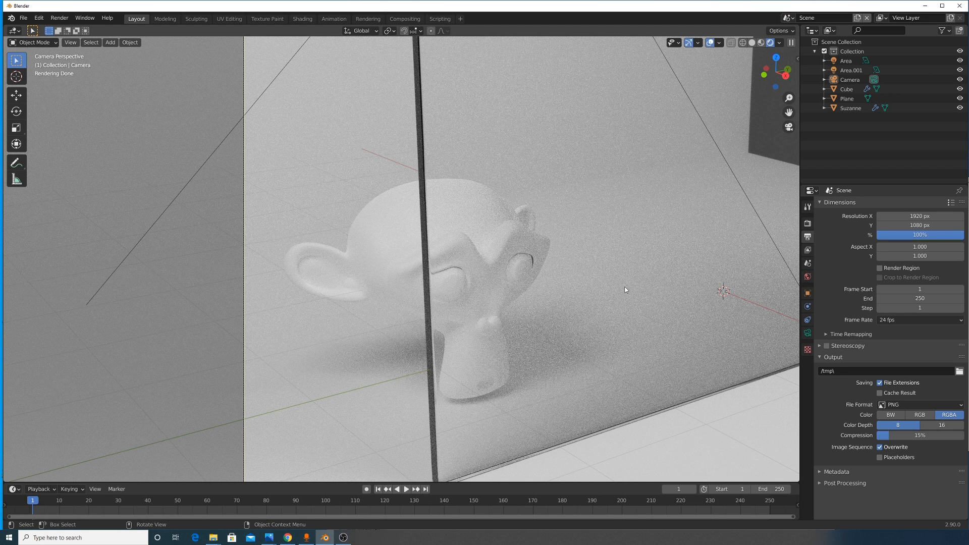
{"action": "mouse_move", "coordinate": [580, 281]}
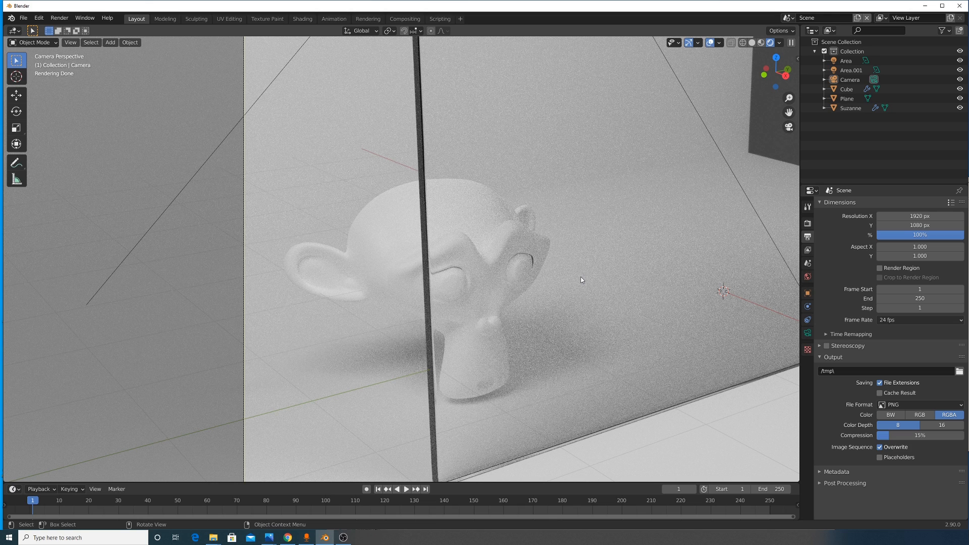
{"action": "mouse_move", "coordinate": [516, 281]}
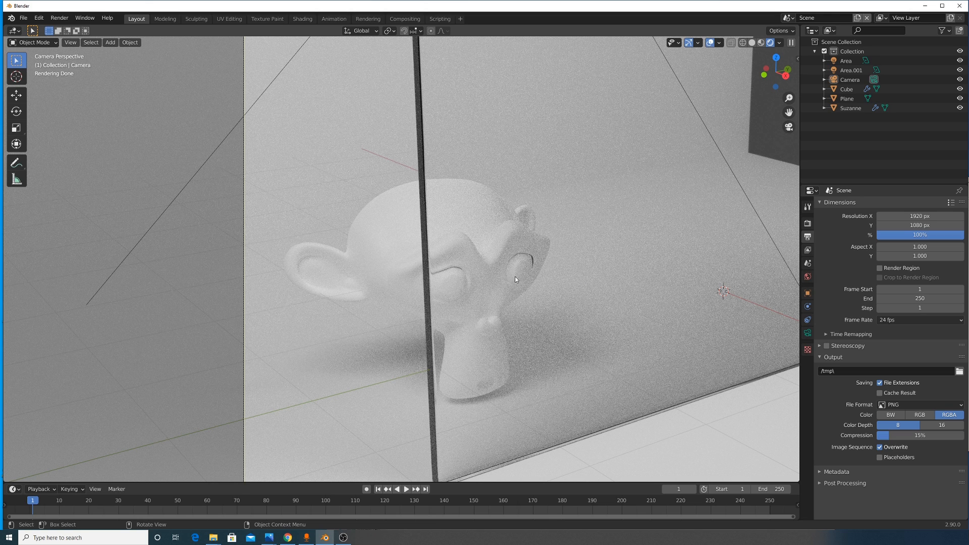
{"action": "mouse_move", "coordinate": [526, 213]}
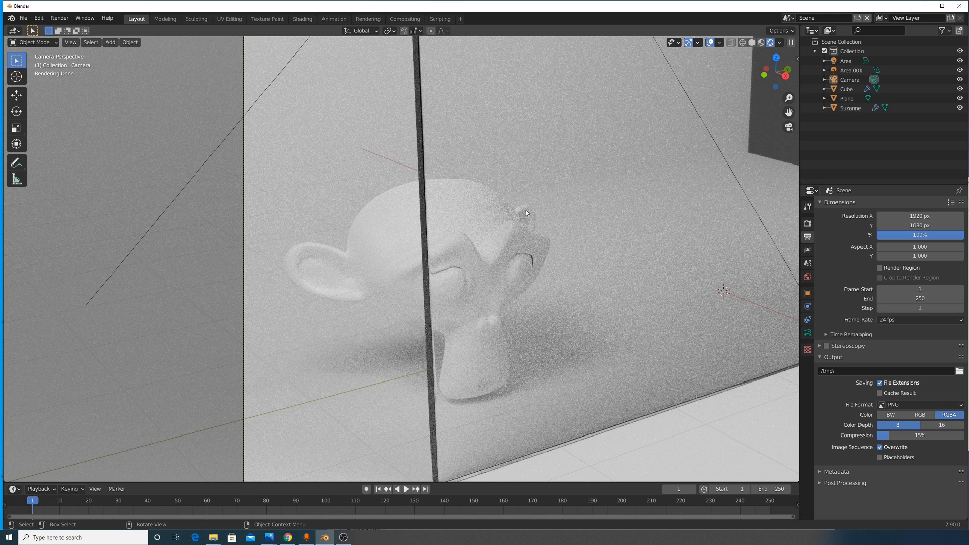
{"action": "mouse_move", "coordinate": [555, 234]}
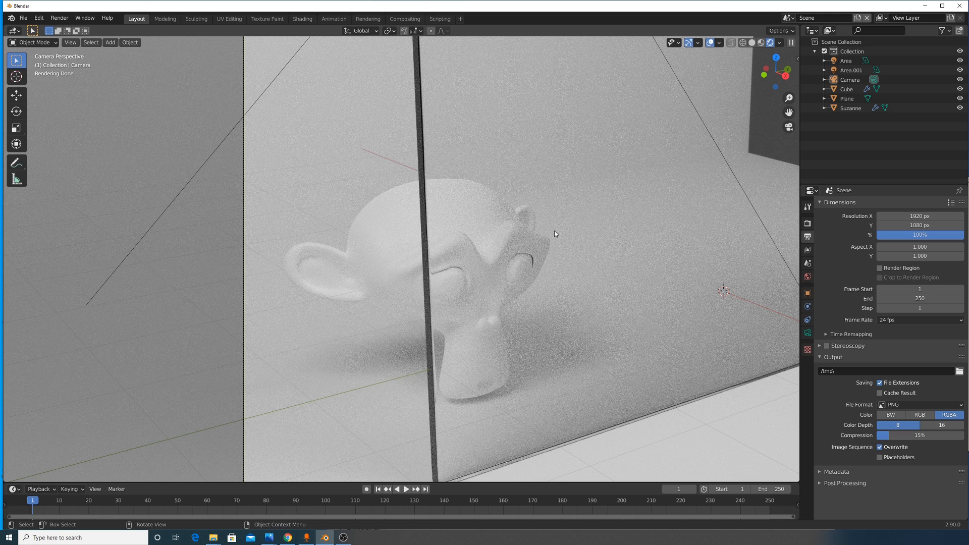
{"action": "mouse_move", "coordinate": [521, 234]}
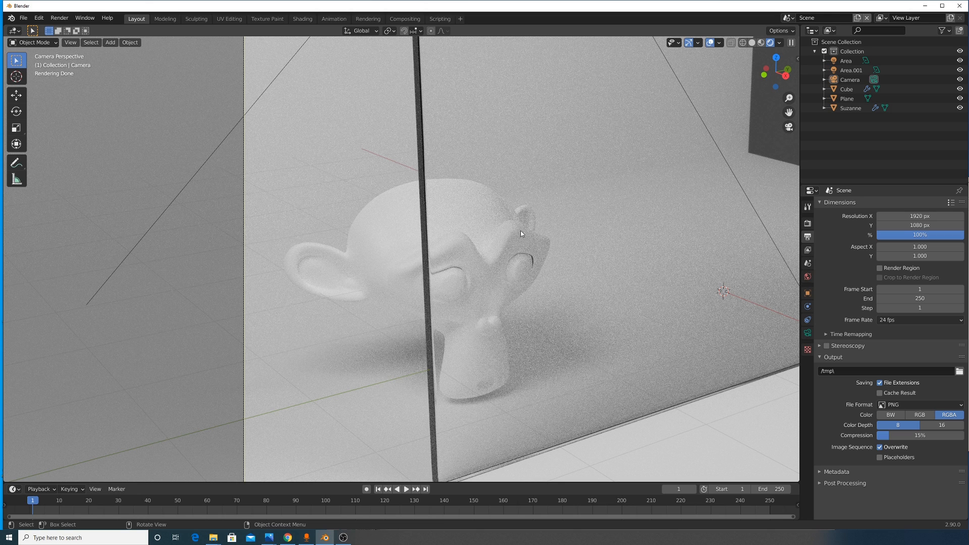
{"action": "mouse_move", "coordinate": [528, 254]}
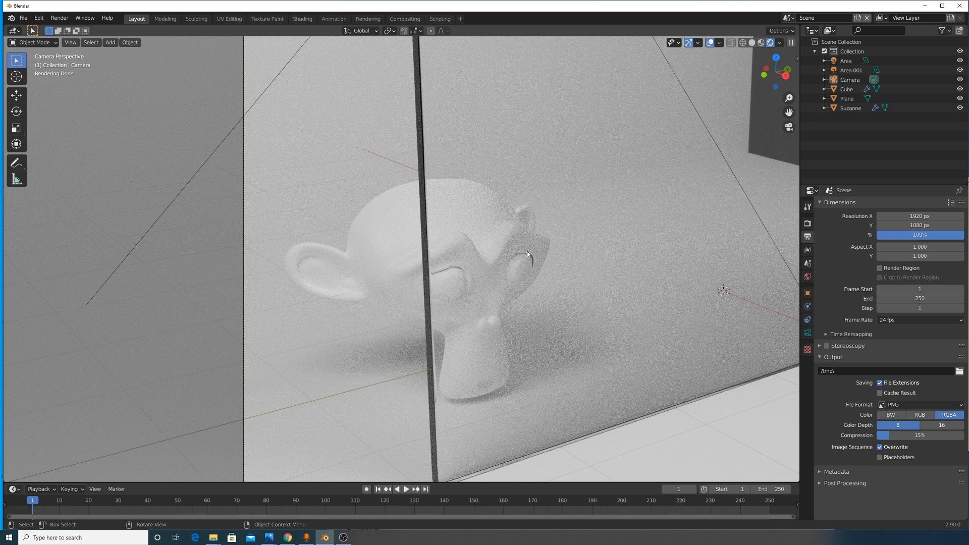
{"action": "mouse_move", "coordinate": [562, 265]}
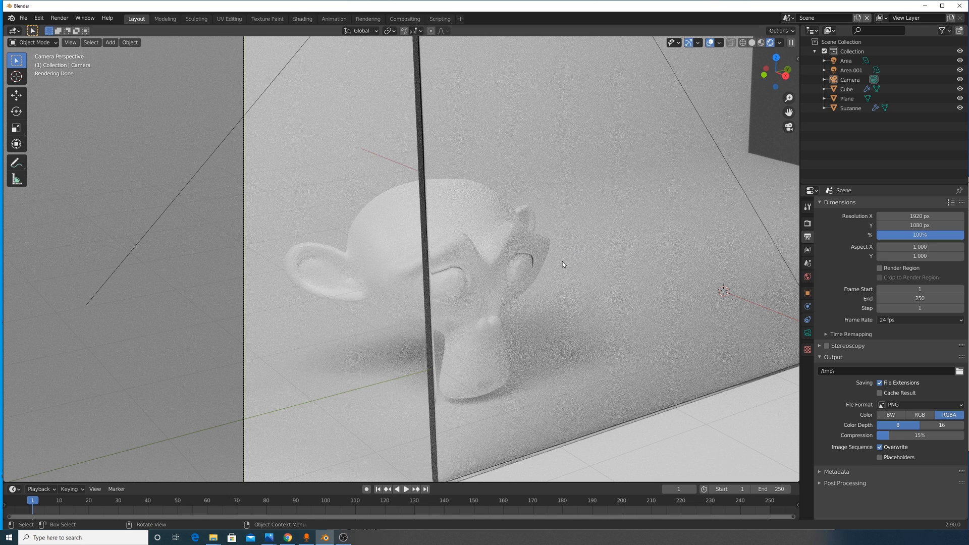
{"action": "mouse_move", "coordinate": [622, 265]}
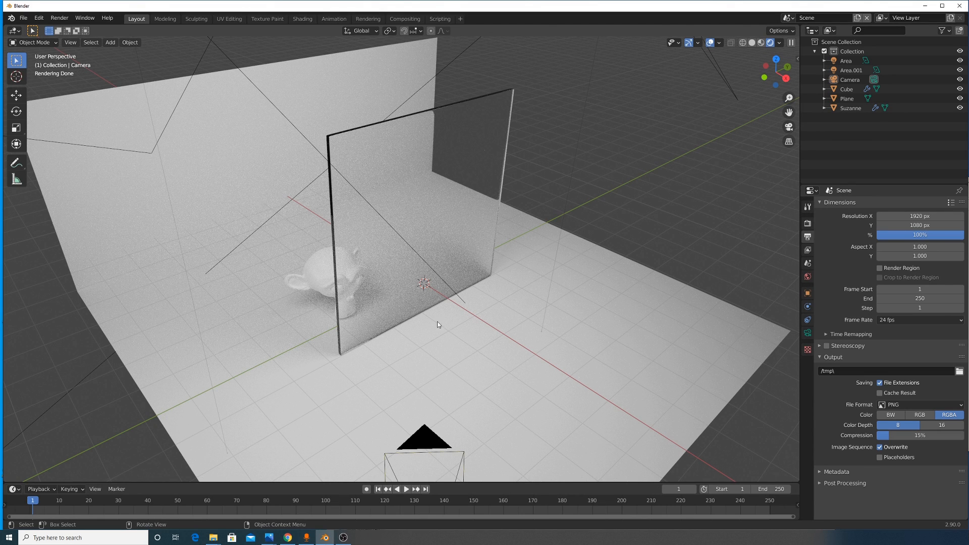
{"action": "mouse_move", "coordinate": [410, 304]}
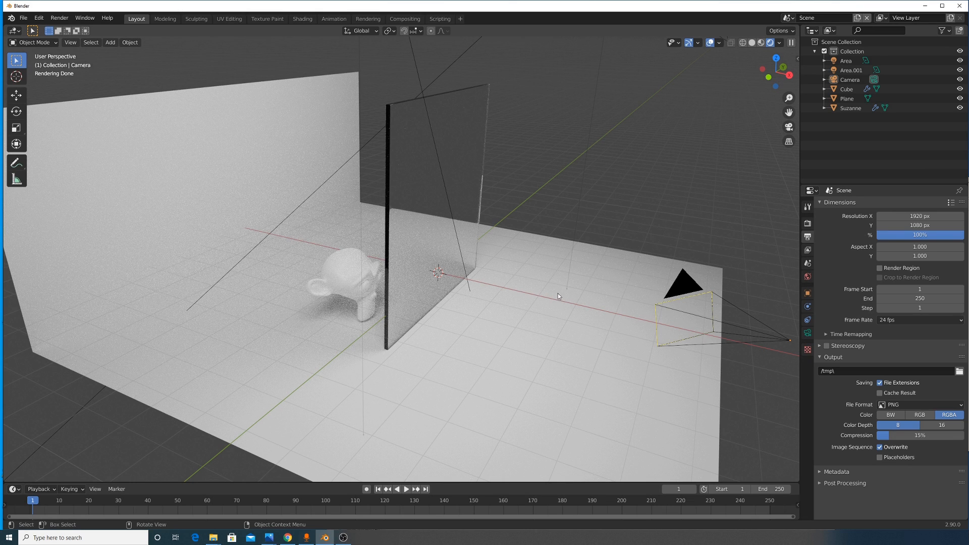
{"action": "mouse_move", "coordinate": [789, 97]}
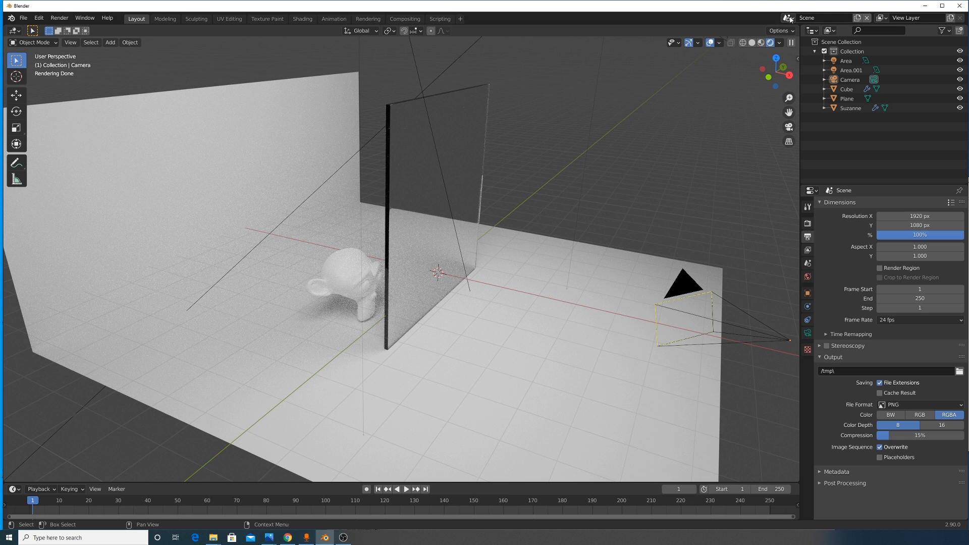
{"action": "mouse_move", "coordinate": [536, 258]}
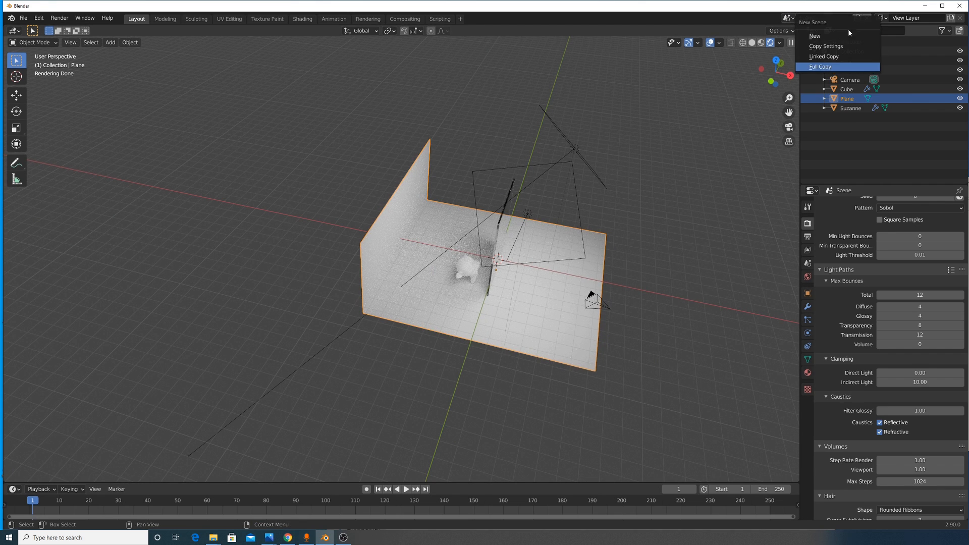
{"action": "mouse_move", "coordinate": [831, 66]}
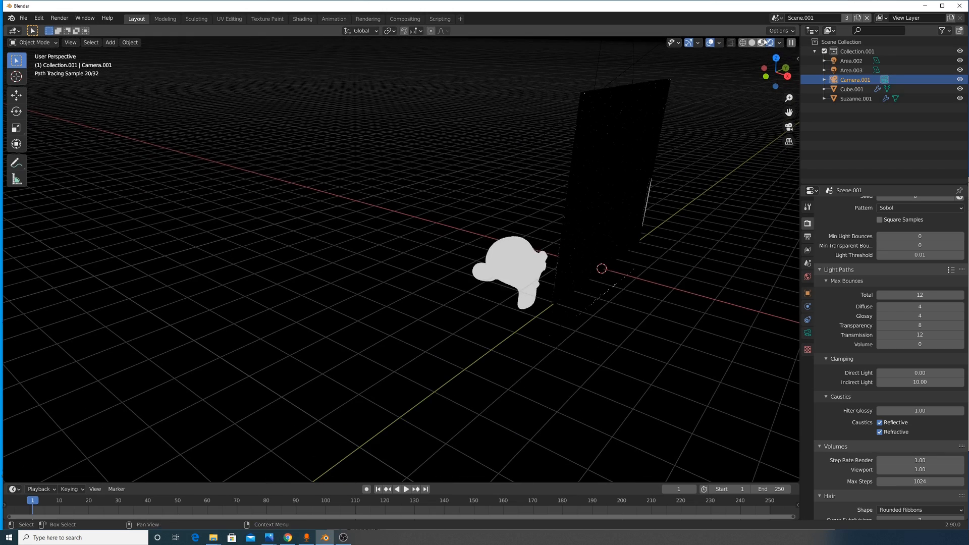
Switch to Solid shading and show Suzanne.001's white Emission material properties
{"action": "left_click", "coordinate": [763, 42]}
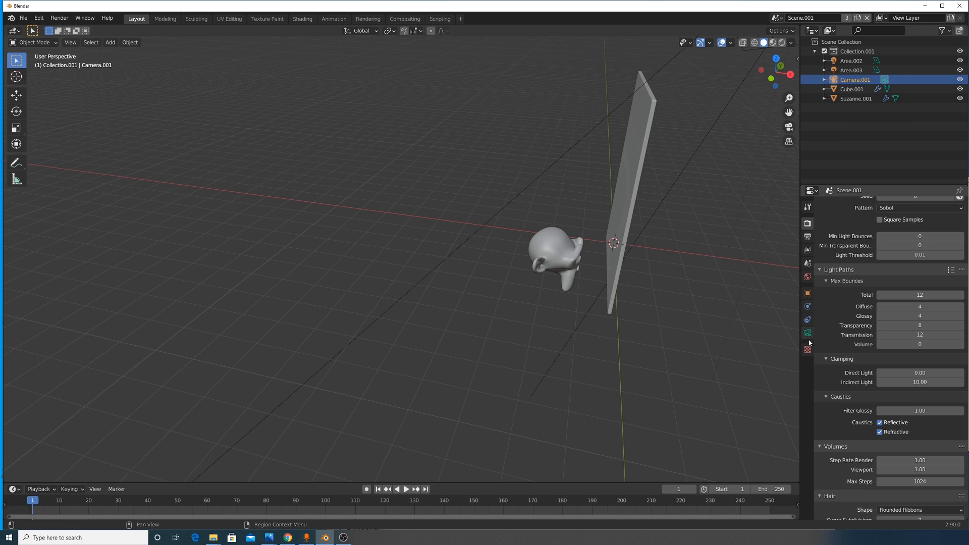
{"action": "left_click", "coordinate": [808, 277]}
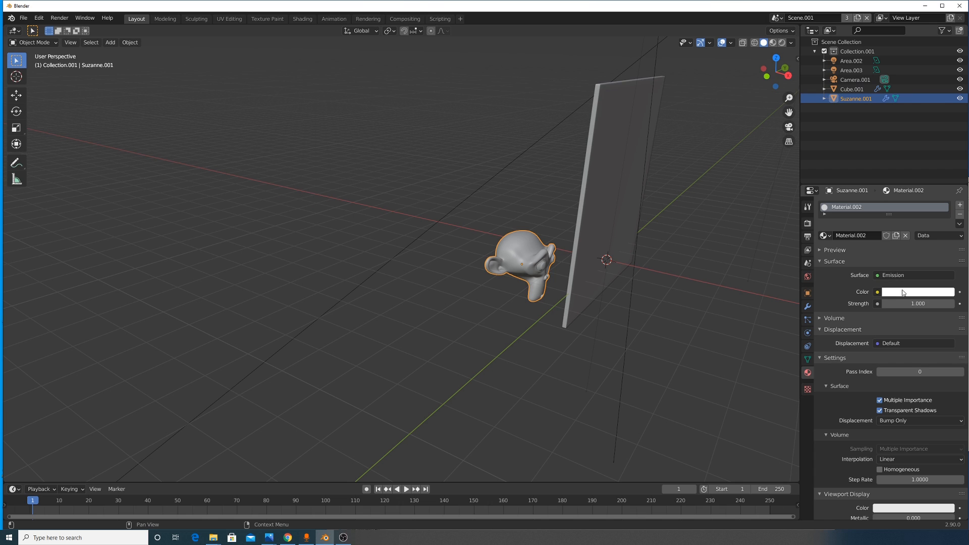
Switch the viewport shading back to Rendered before choosing between Scene and Scene.001
{"action": "left_click", "coordinate": [771, 42]}
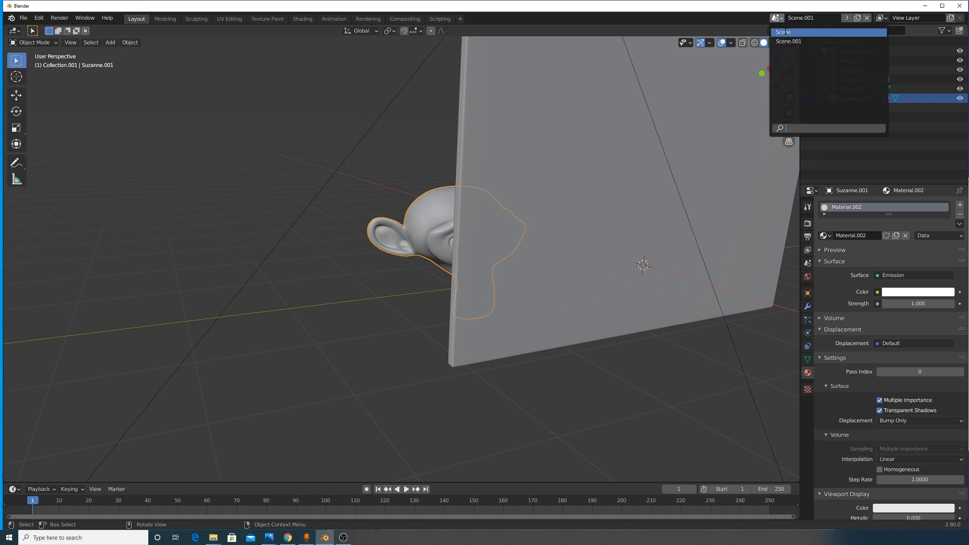
In the original Scene, select Suzanne, view through the active camera, then switch to Scene.001
{"action": "left_click", "coordinate": [783, 31]}
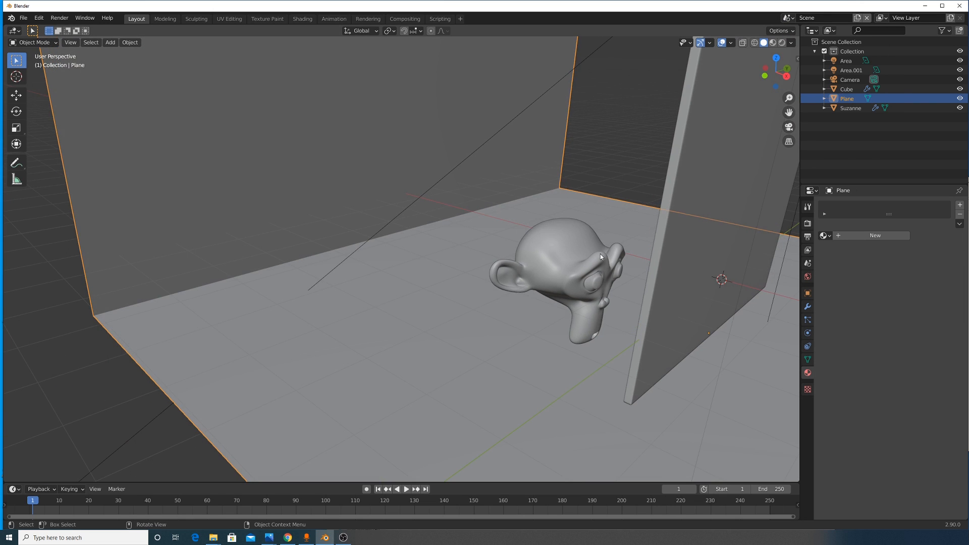
{"action": "left_click", "coordinate": [550, 278]}
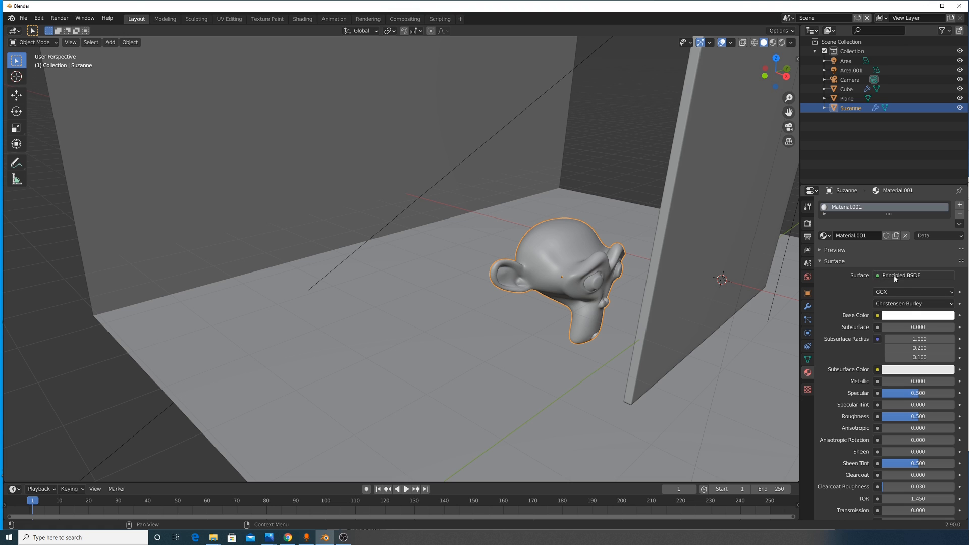
{"action": "mouse_move", "coordinate": [731, 283]}
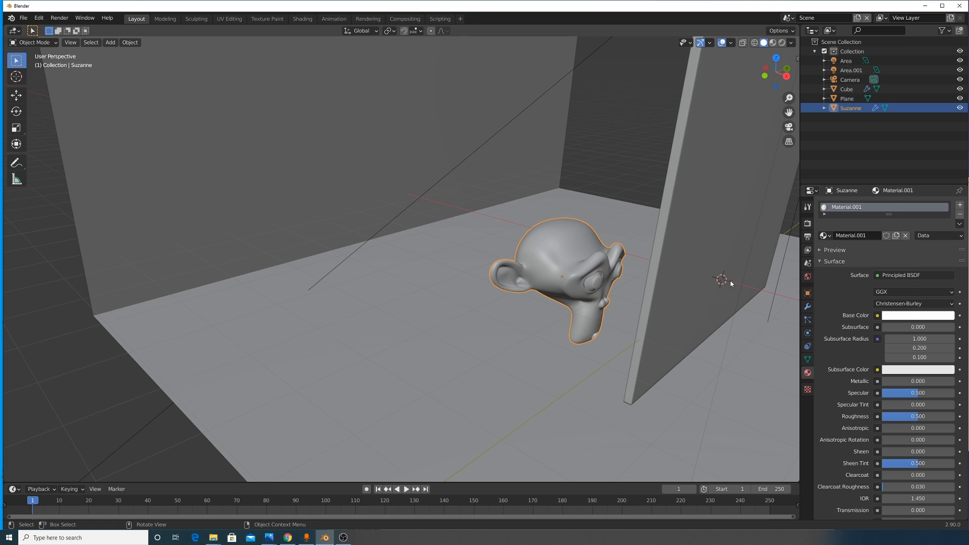
{"action": "mouse_move", "coordinate": [760, 161]}
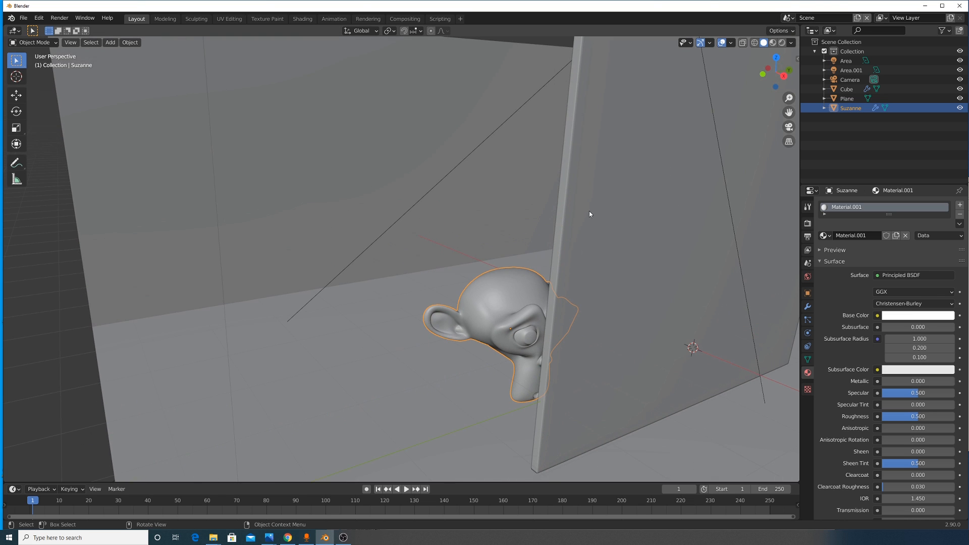
{"action": "mouse_move", "coordinate": [602, 174]}
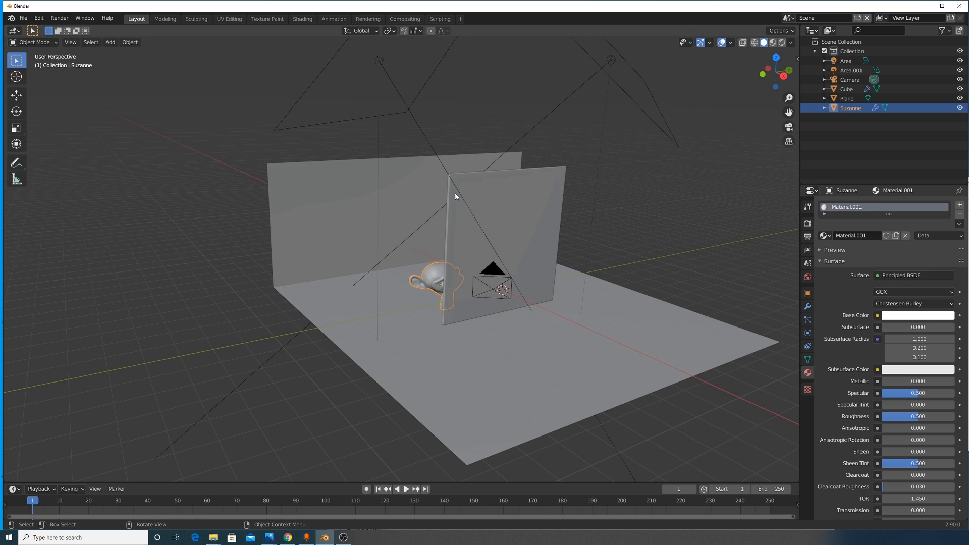
{"action": "left_click", "coordinate": [70, 42]}
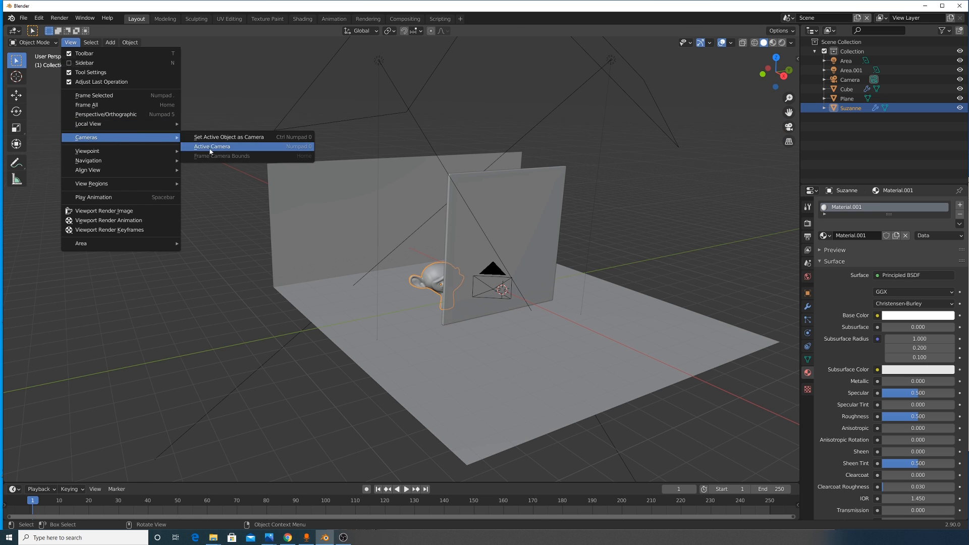
{"action": "left_click", "coordinate": [212, 147]}
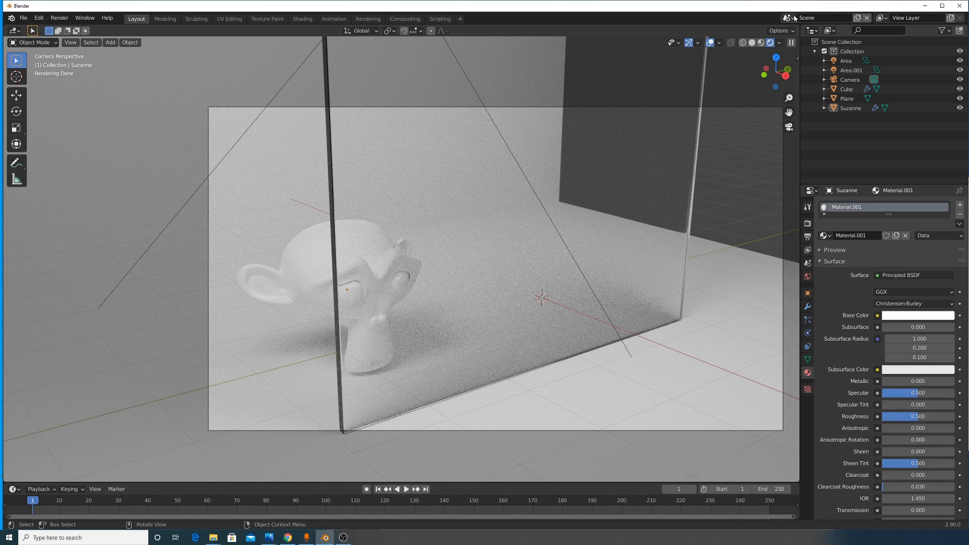
{"action": "left_click", "coordinate": [790, 17]}
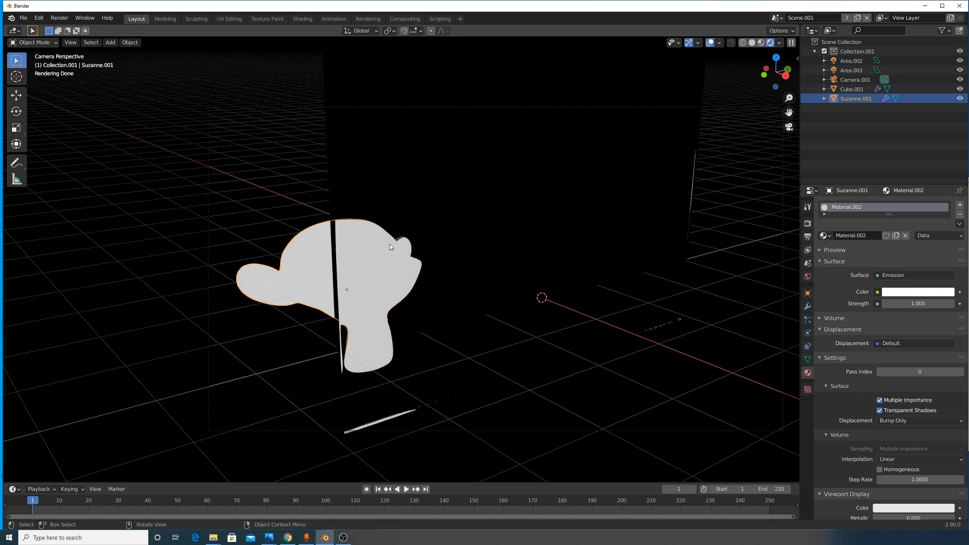
{"action": "mouse_move", "coordinate": [588, 220]}
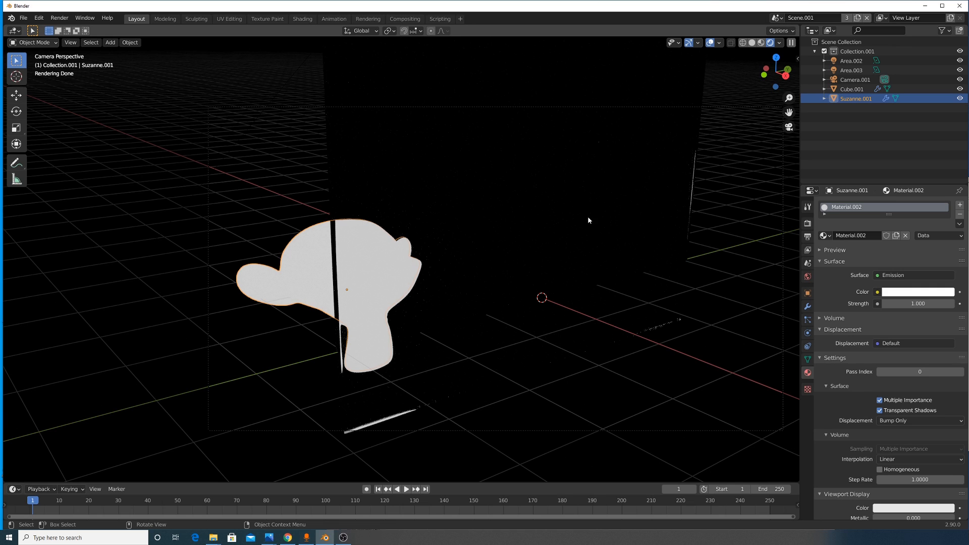
{"action": "mouse_move", "coordinate": [693, 197]}
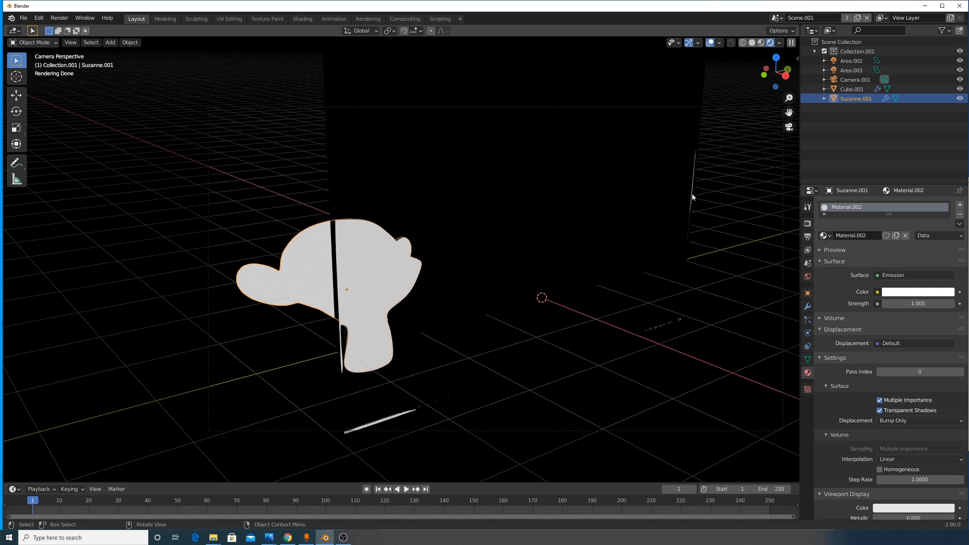
{"action": "mouse_move", "coordinate": [689, 208]}
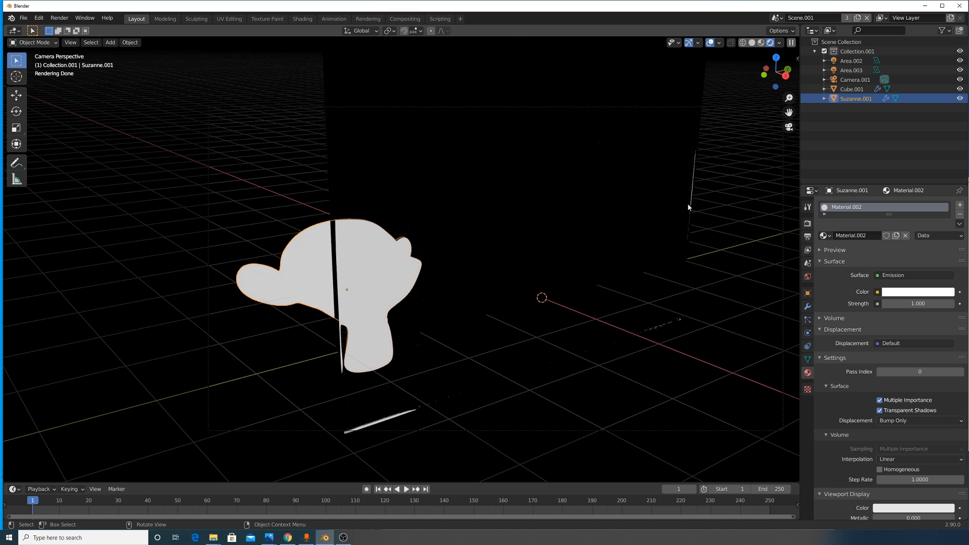
{"action": "mouse_move", "coordinate": [336, 259]}
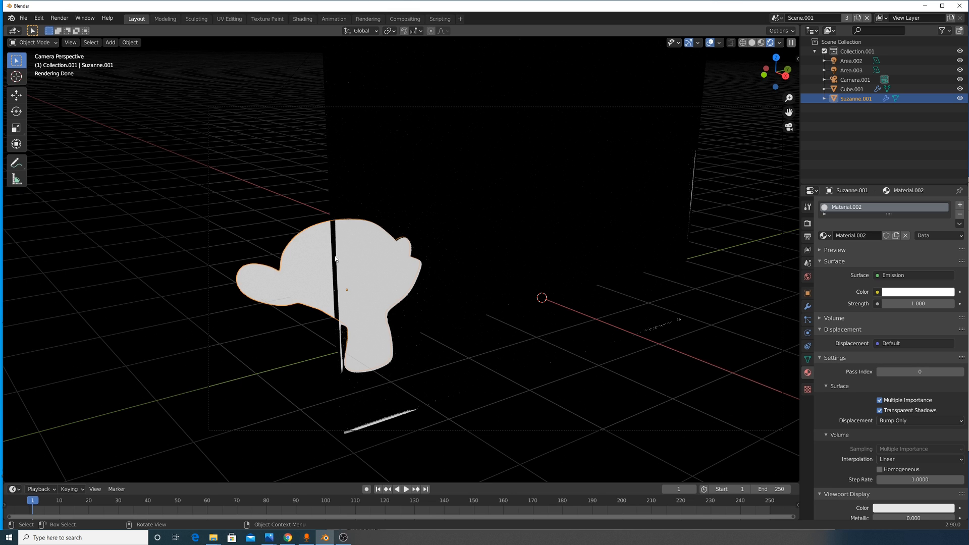
{"action": "mouse_move", "coordinate": [782, 56]}
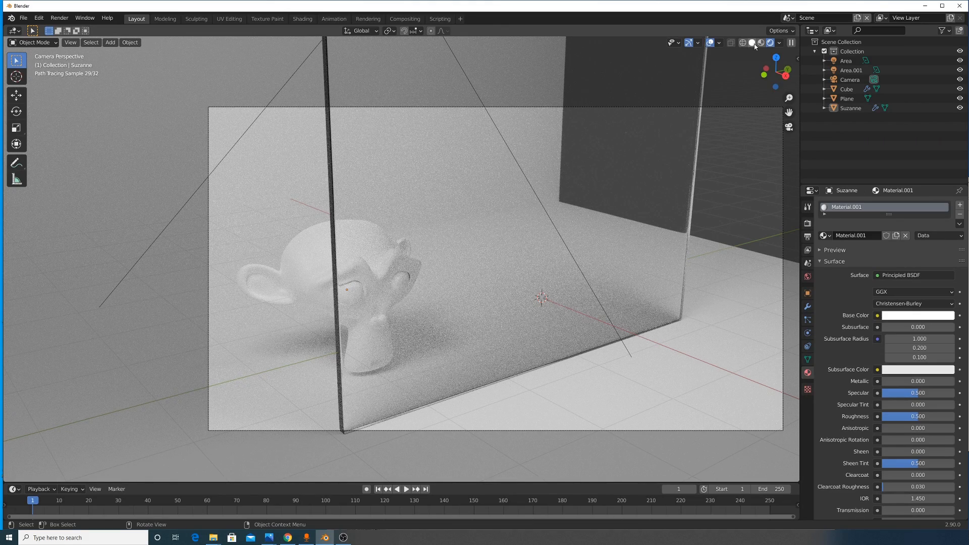
Switch to Solid shading and render the current frame with Render Image
{"action": "left_click", "coordinate": [762, 43]}
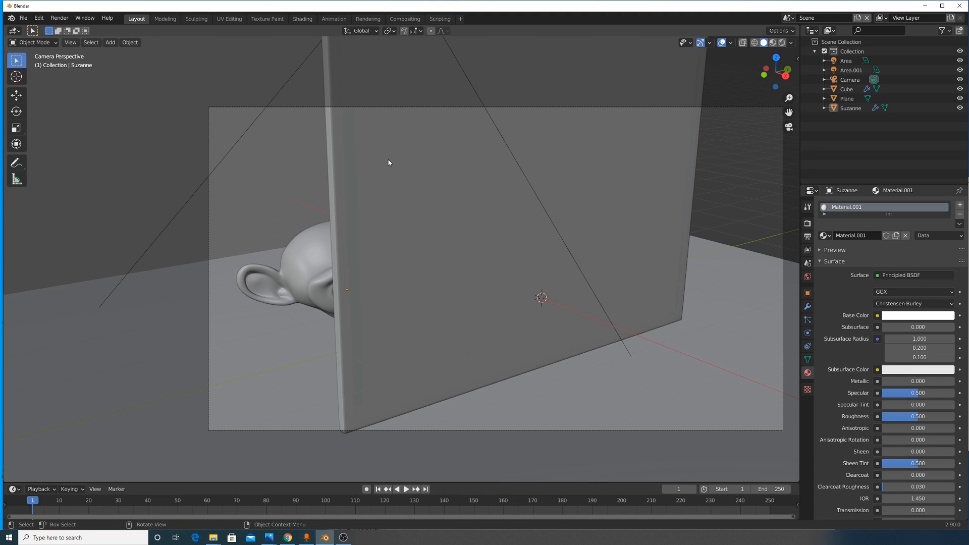
{"action": "left_click", "coordinate": [59, 19]}
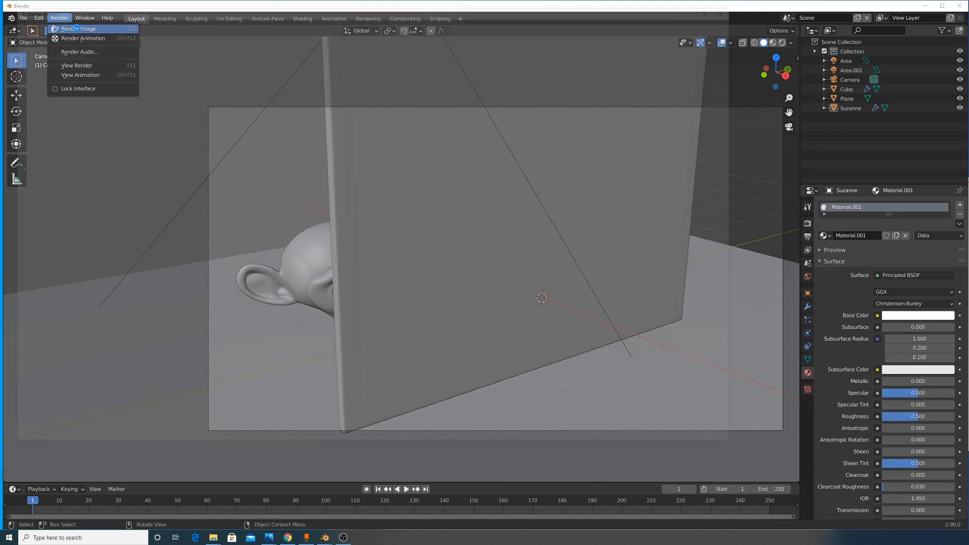
{"action": "left_click", "coordinate": [80, 29]}
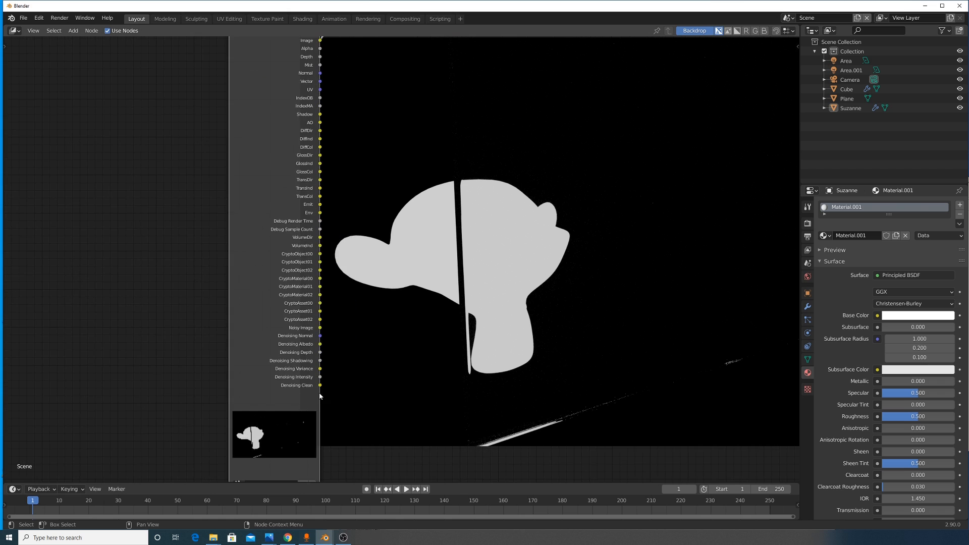
Enable the Node Wrangler add-on by searching 'node' in Preferences, then close the window
{"action": "scroll", "scroll_direction": "down", "scroll_amount": 3}
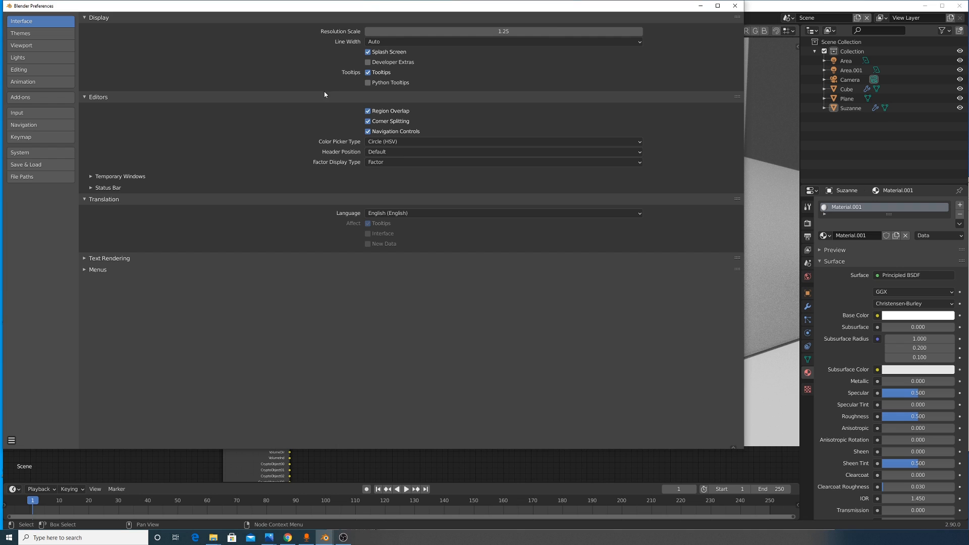
{"action": "left_click", "coordinate": [20, 97]}
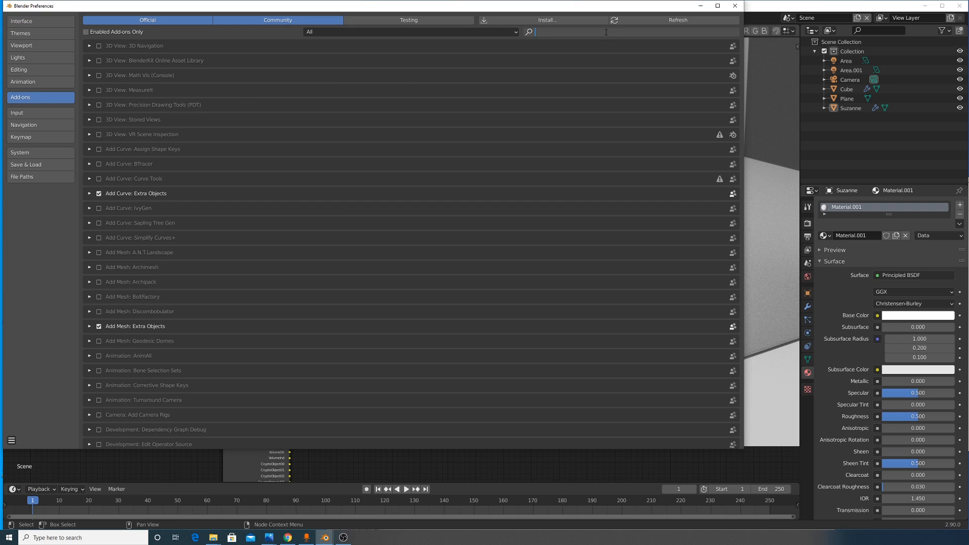
{"action": "type", "text": "node"}
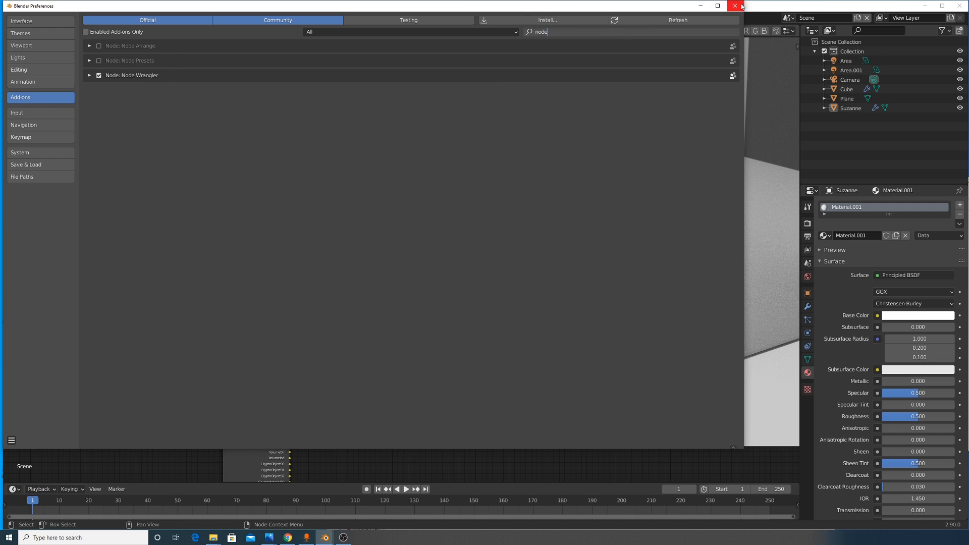
{"action": "left_click", "coordinate": [735, 5]}
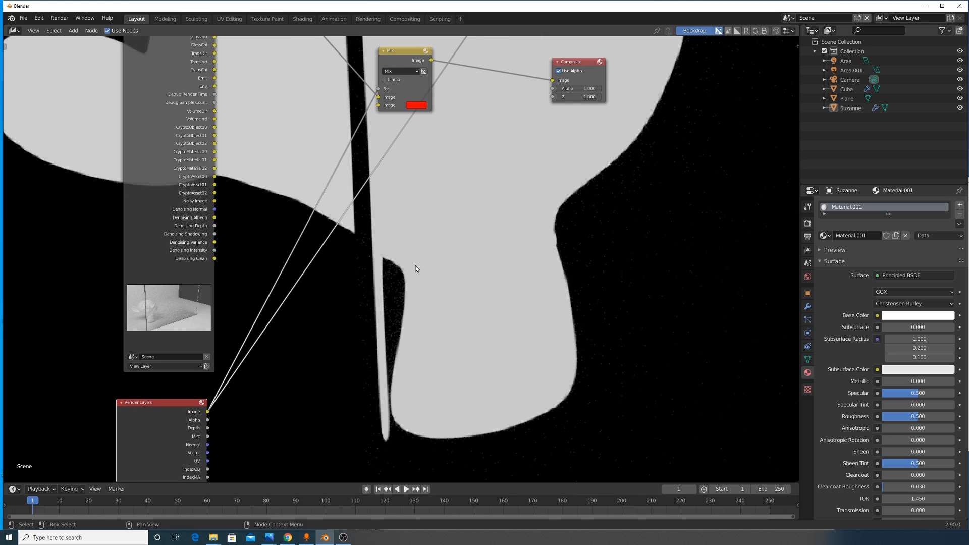
{"action": "mouse_move", "coordinate": [383, 273]}
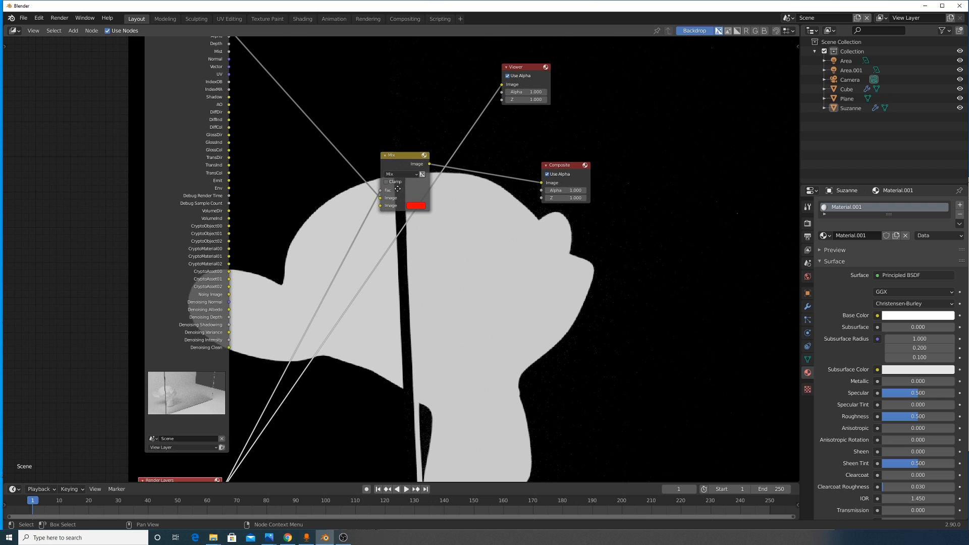
{"action": "mouse_move", "coordinate": [424, 232]}
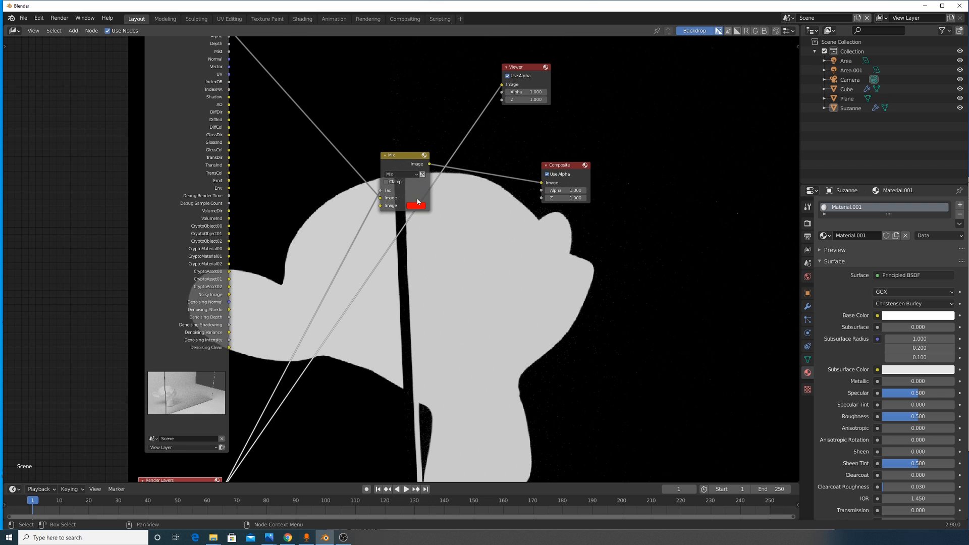
{"action": "mouse_move", "coordinate": [410, 171]}
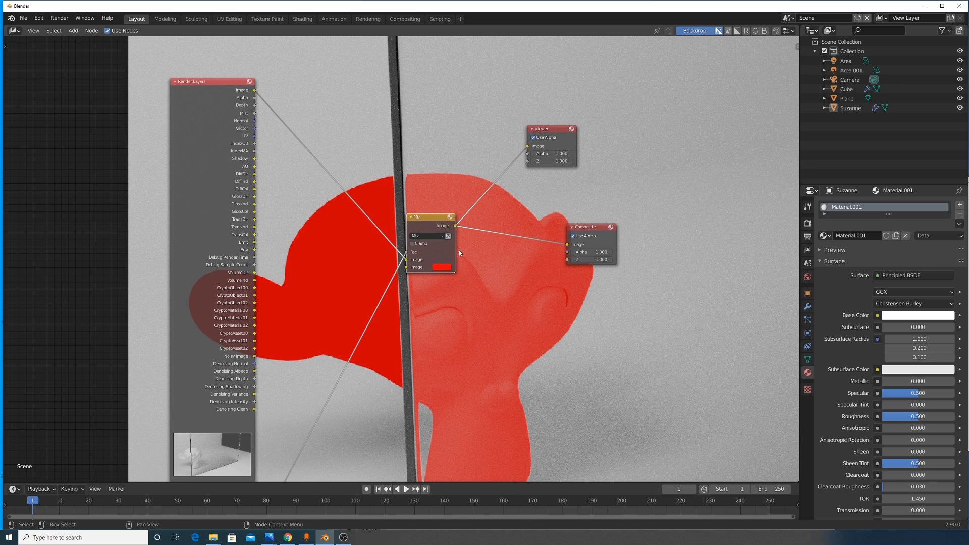
Set the Mix node's colour to a saturated magenta, moving the Viewer node aside
{"action": "left_click", "coordinate": [440, 267]}
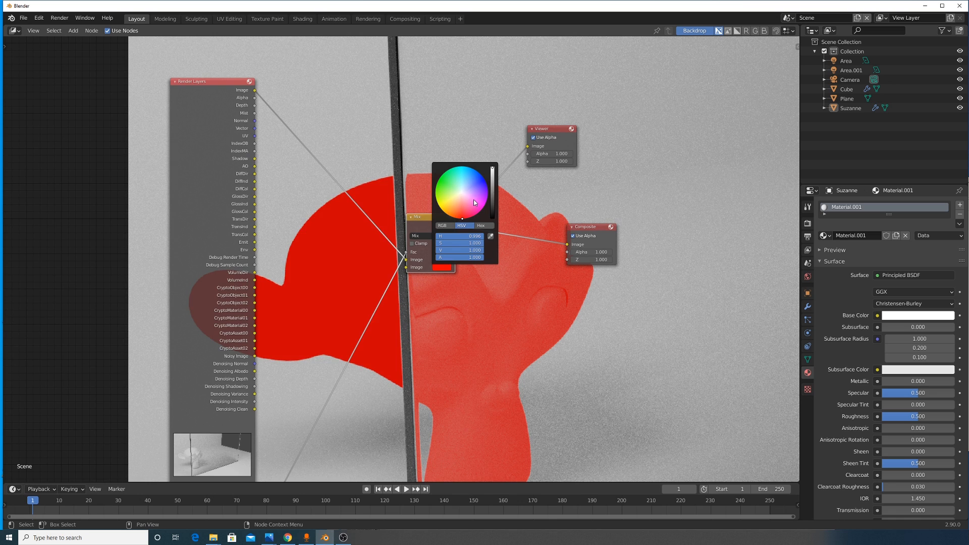
{"action": "left_click", "coordinate": [451, 198]}
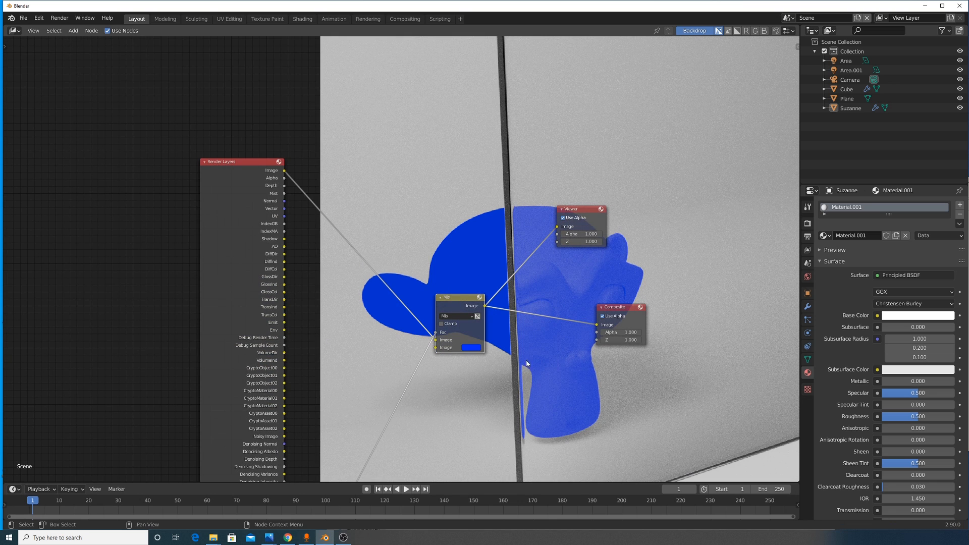
{"action": "left_click", "coordinate": [470, 347]}
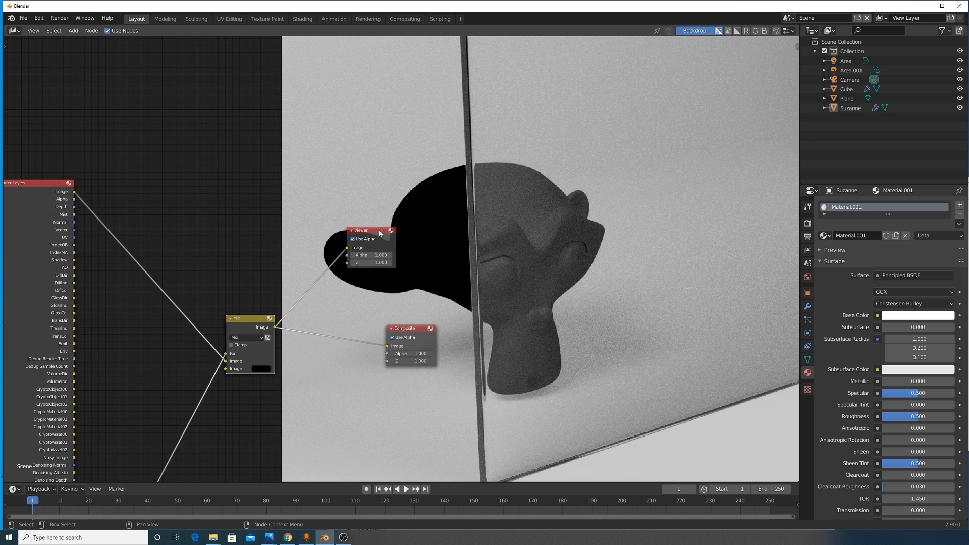
{"action": "left_click_drag", "start_coordinate": [362, 230], "coordinate": [293, 210]}
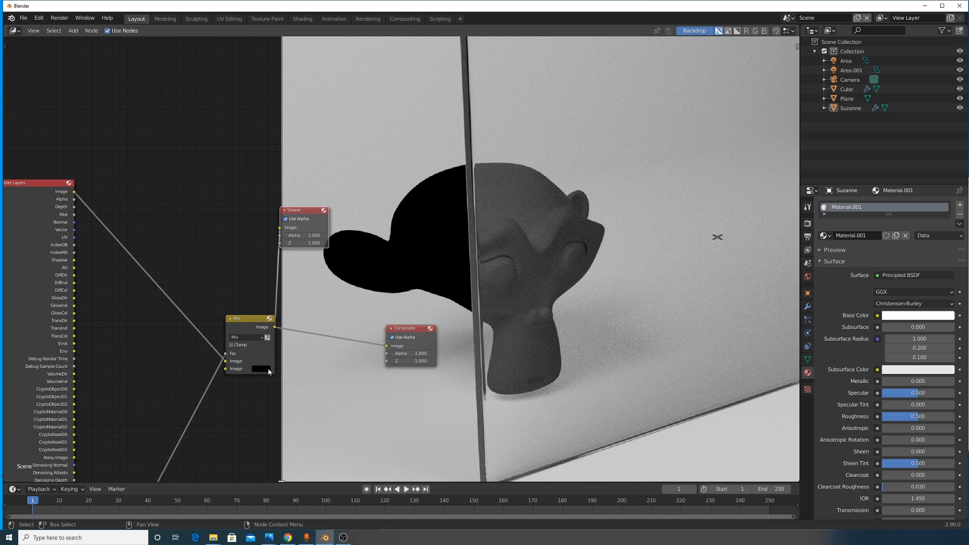
{"action": "left_click", "coordinate": [261, 369]}
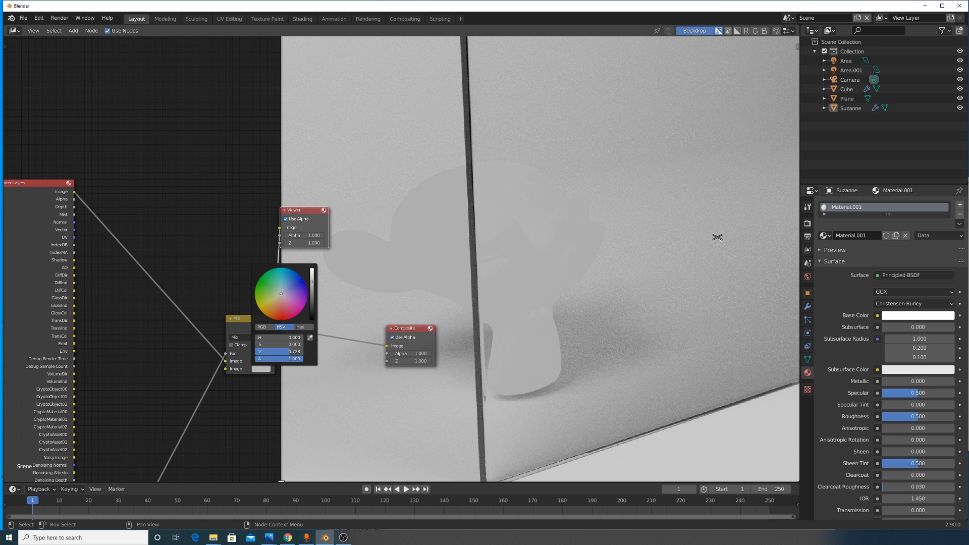
{"action": "left_click", "coordinate": [300, 282]}
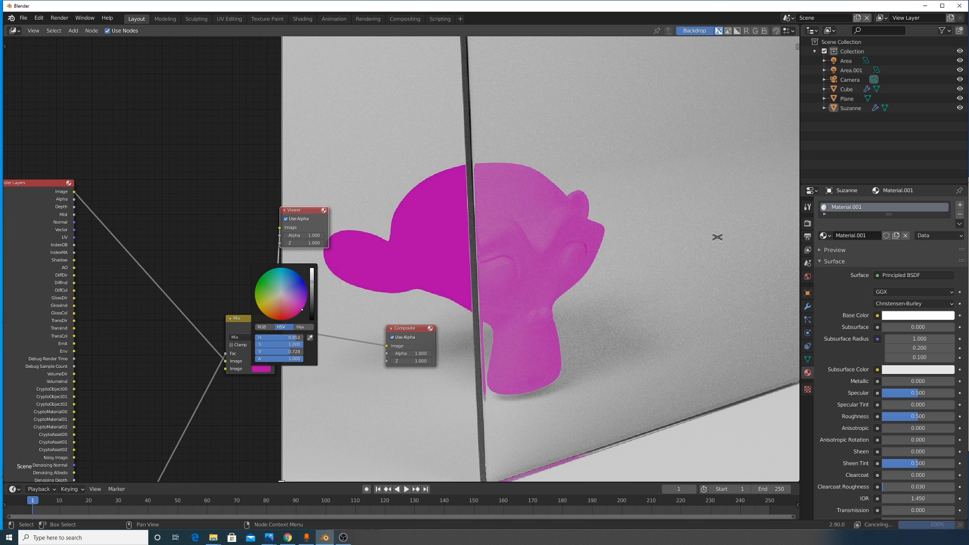
{"action": "left_click", "coordinate": [309, 366]}
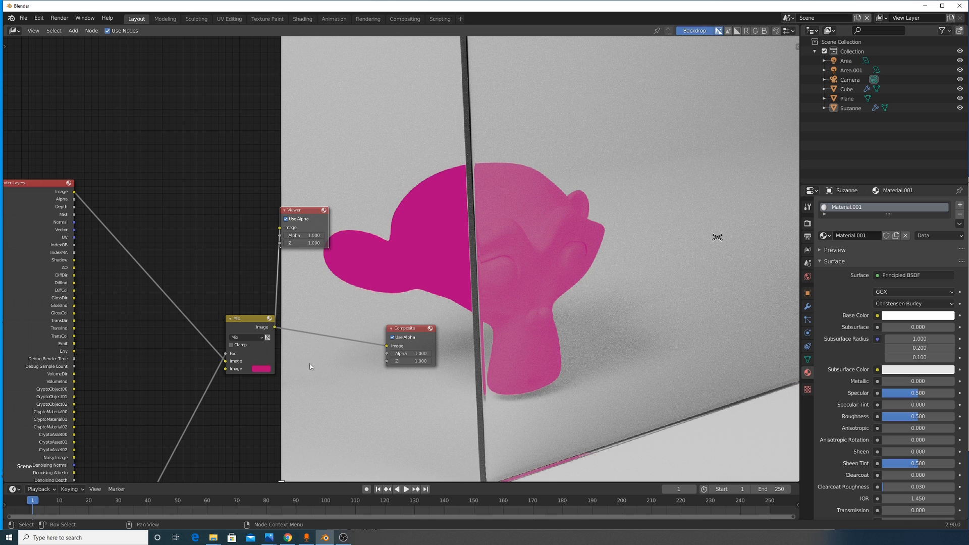
{"action": "mouse_move", "coordinate": [276, 357]}
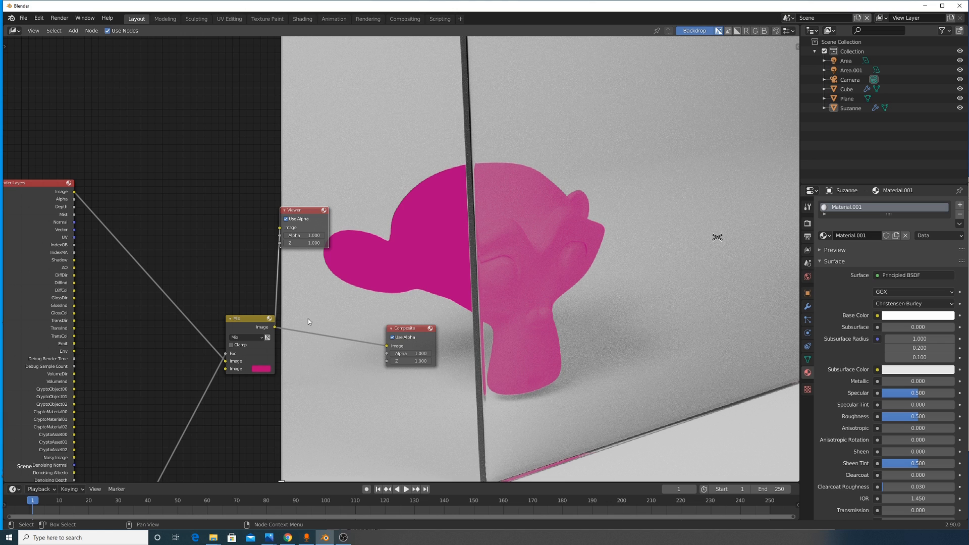
{"action": "mouse_move", "coordinate": [73, 30]}
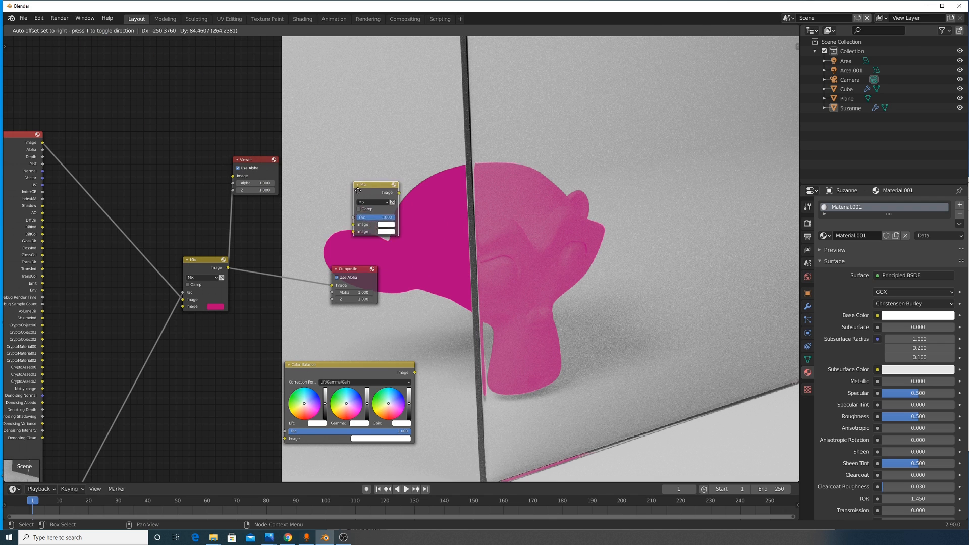
Place the second Mix node and tint the Color Balance Slope colour warmer
{"action": "left_click_drag", "start_coordinate": [375, 185], "coordinate": [282, 235]}
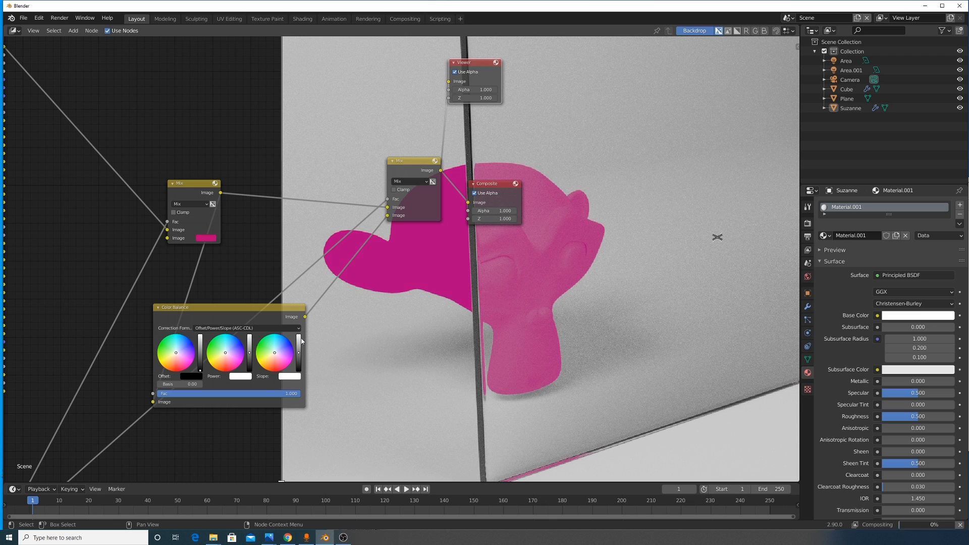
{"action": "left_click", "coordinate": [275, 352]}
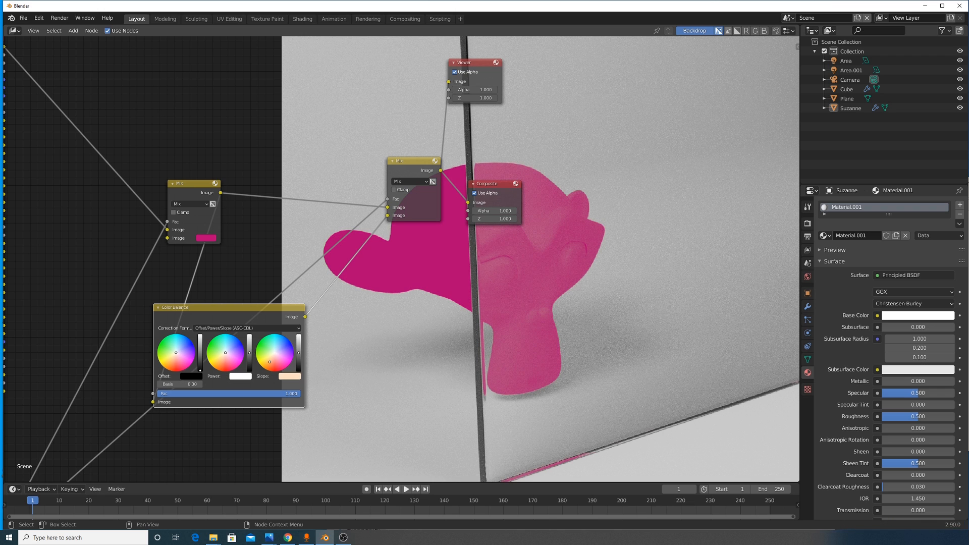
{"action": "mouse_move", "coordinate": [438, 328]}
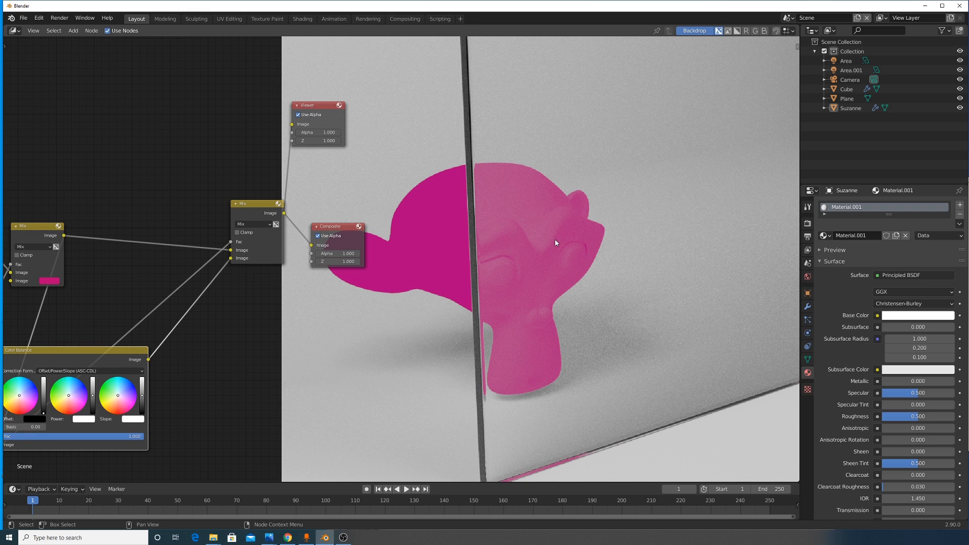
{"action": "mouse_move", "coordinate": [656, 247]}
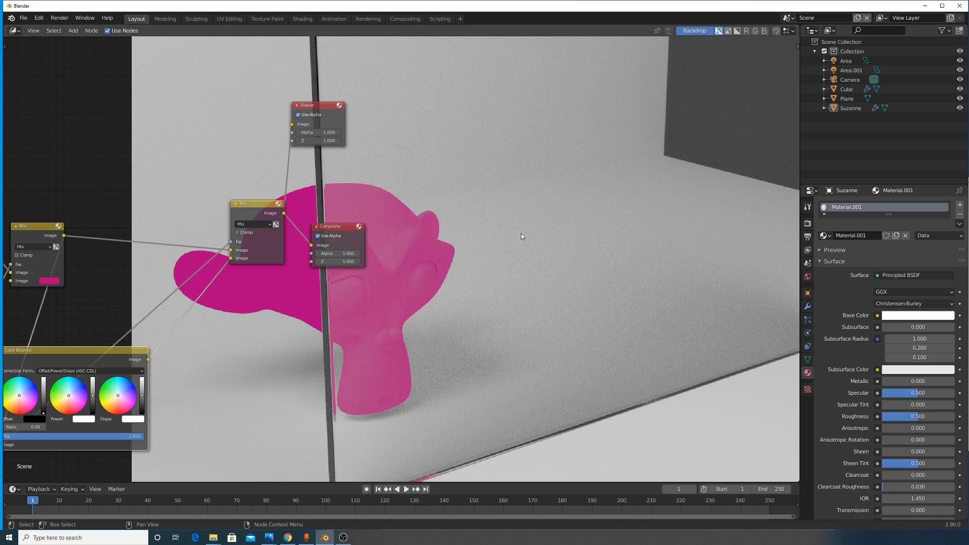
{"action": "mouse_move", "coordinate": [488, 250]}
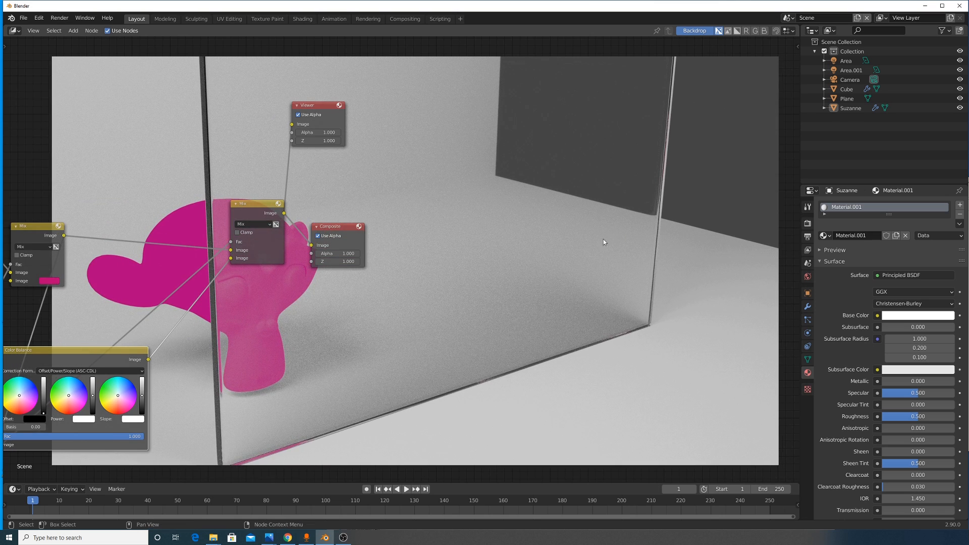
{"action": "mouse_move", "coordinate": [515, 265]}
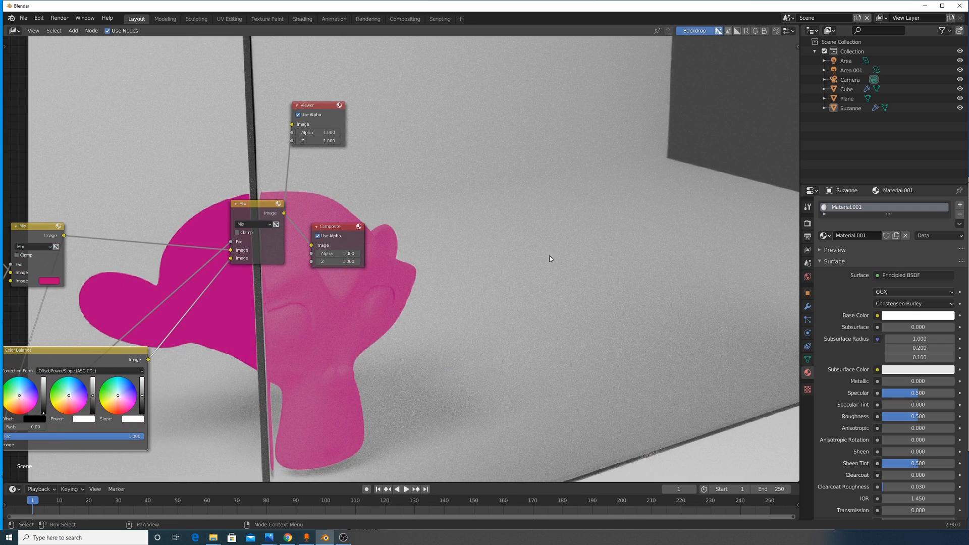
{"action": "mouse_move", "coordinate": [471, 258]}
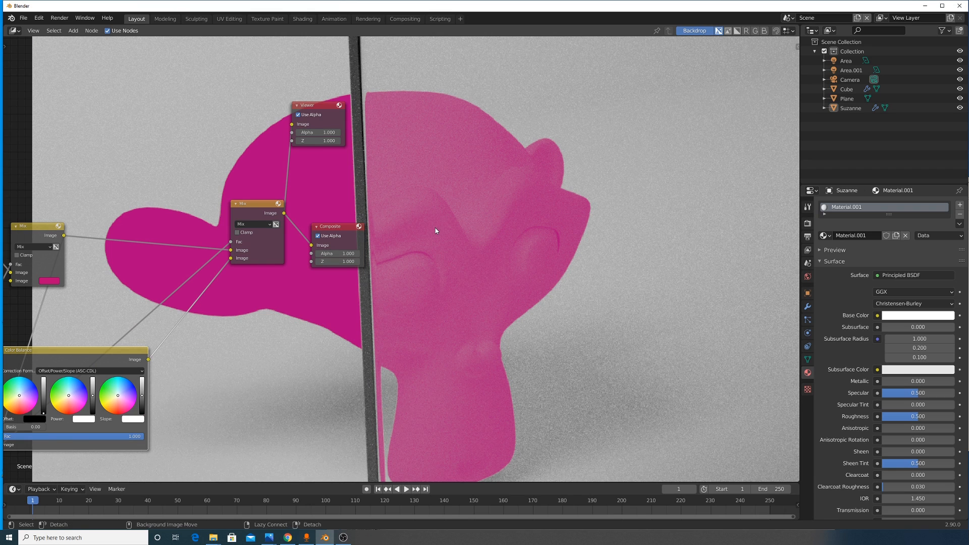
{"action": "mouse_move", "coordinate": [479, 305]}
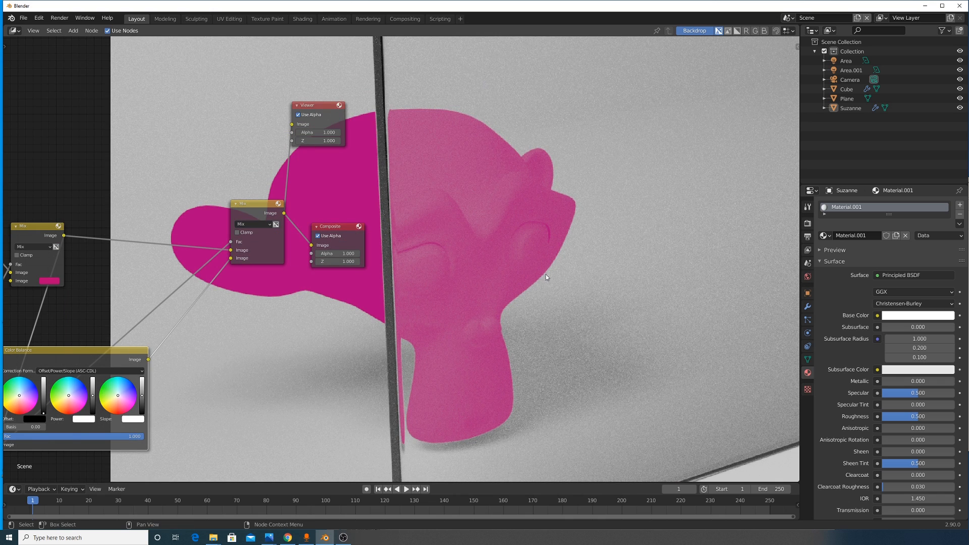
{"action": "mouse_move", "coordinate": [551, 252]}
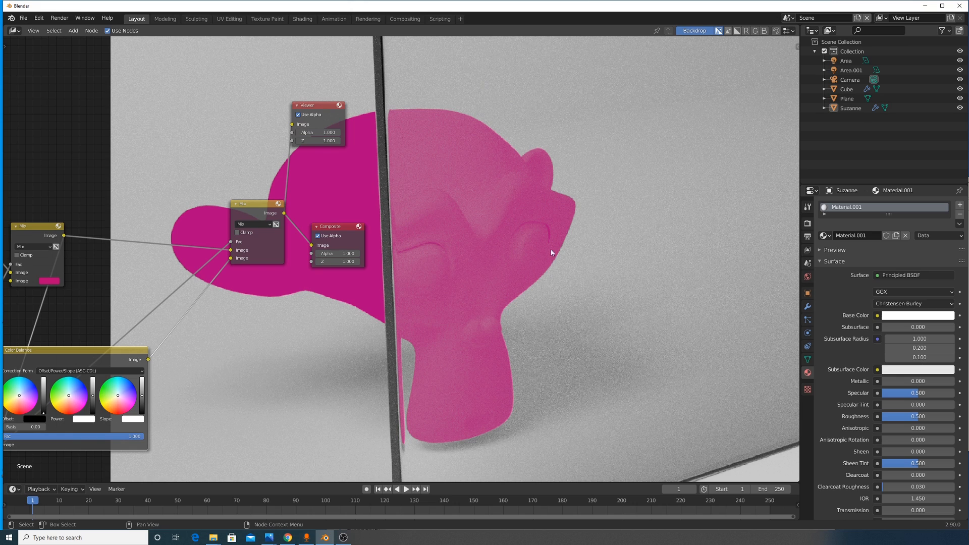
{"action": "mouse_move", "coordinate": [537, 266]}
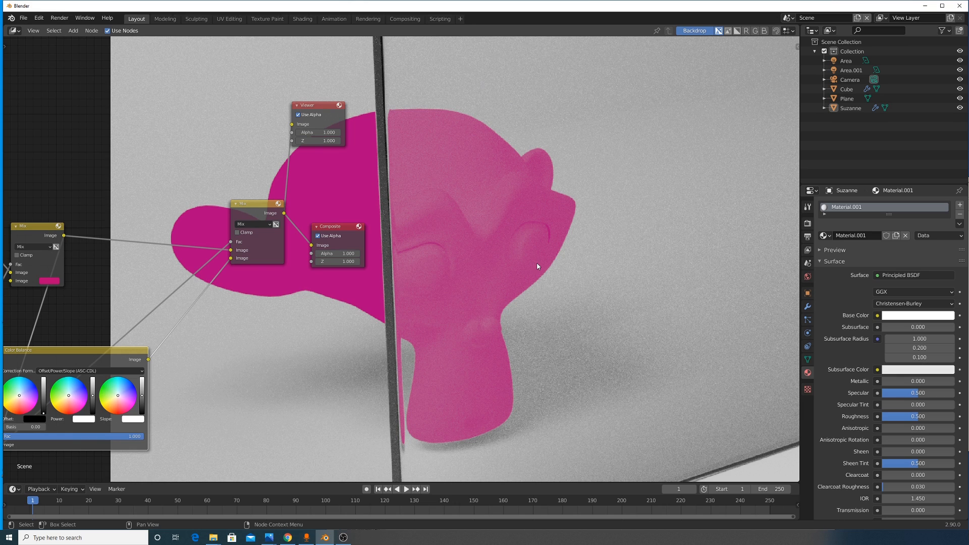